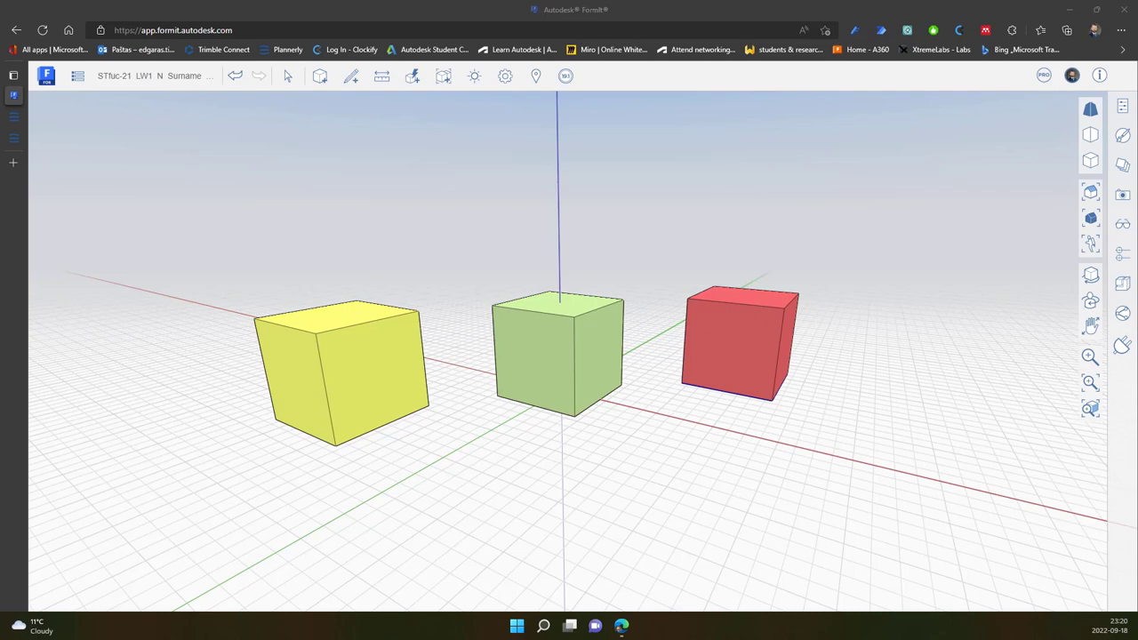
mouse_move(1016, 222)
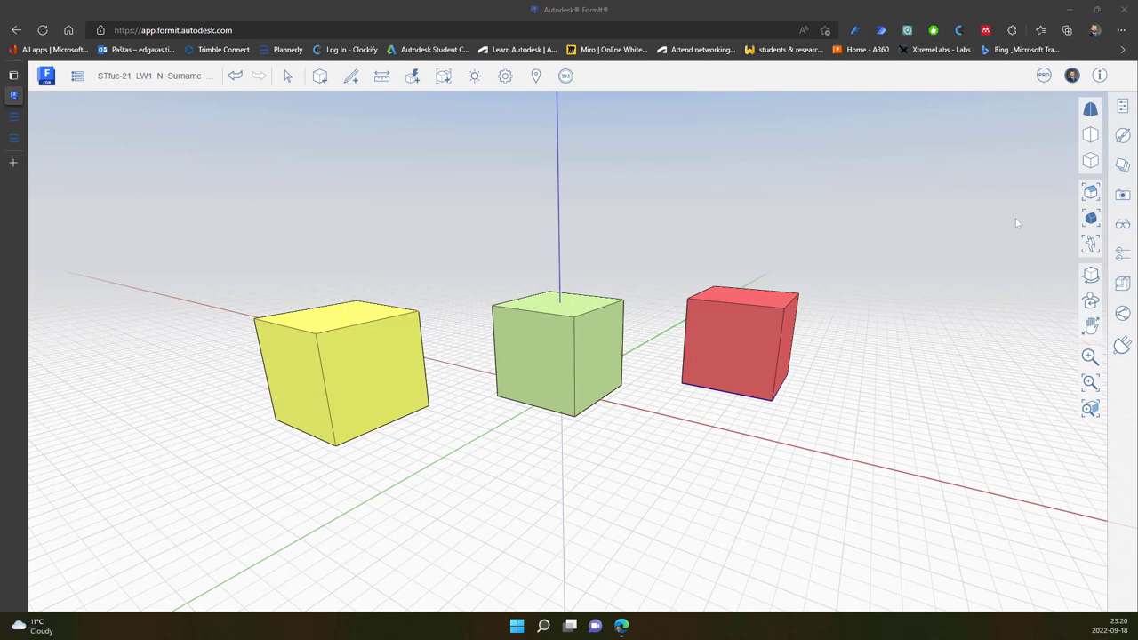
Step: Open the Layers panel, still empty, beside the yellow, green and red cubes
left_click(1122, 167)
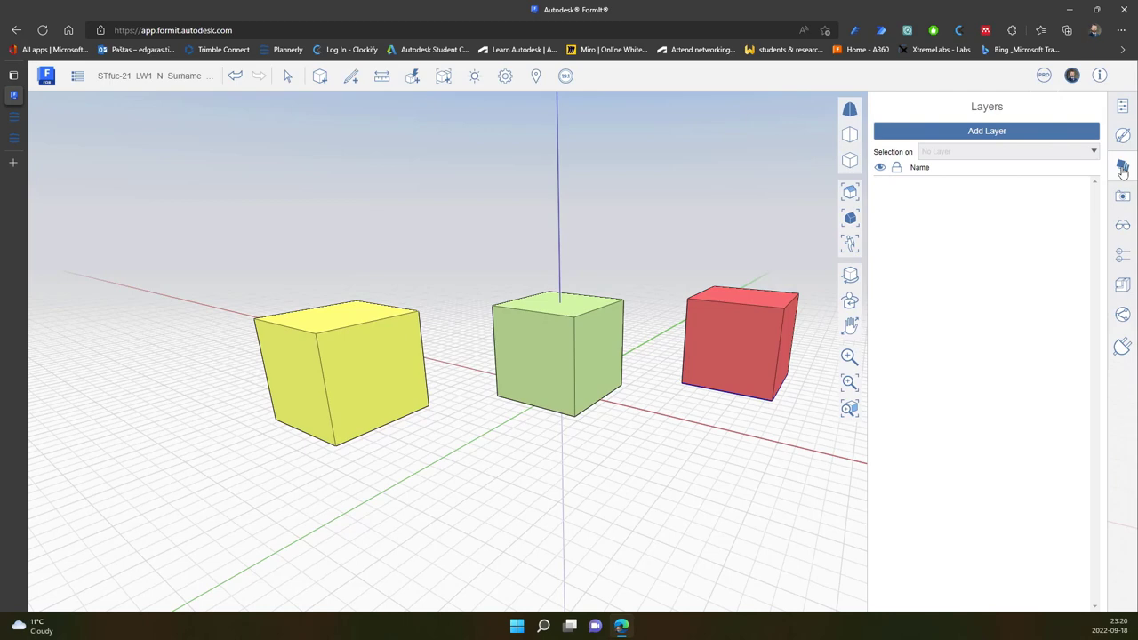
mouse_move(1122, 166)
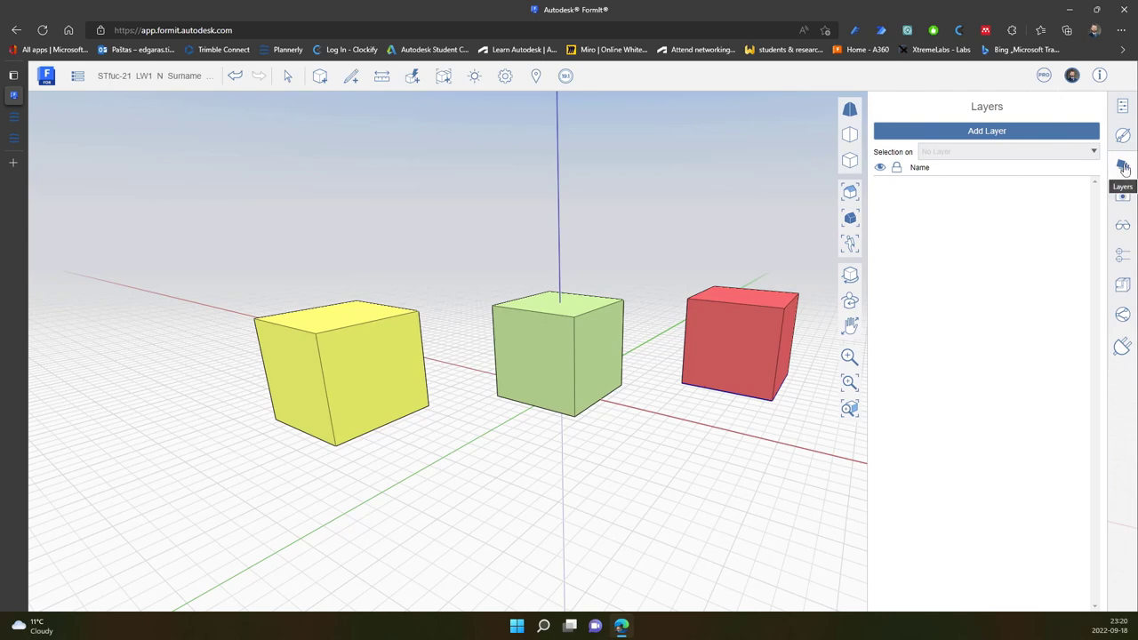
mouse_move(962, 111)
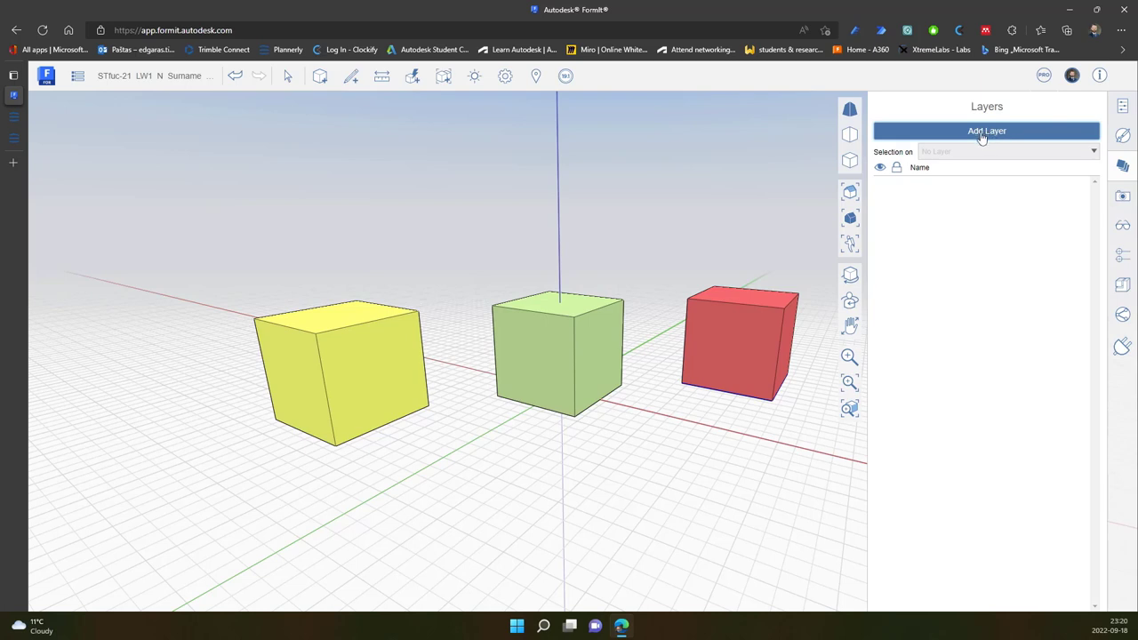
Step: Add Layer 1, Layer 2 and Layer 3, then assign the green cube to Layer 1
left_click(986, 131)
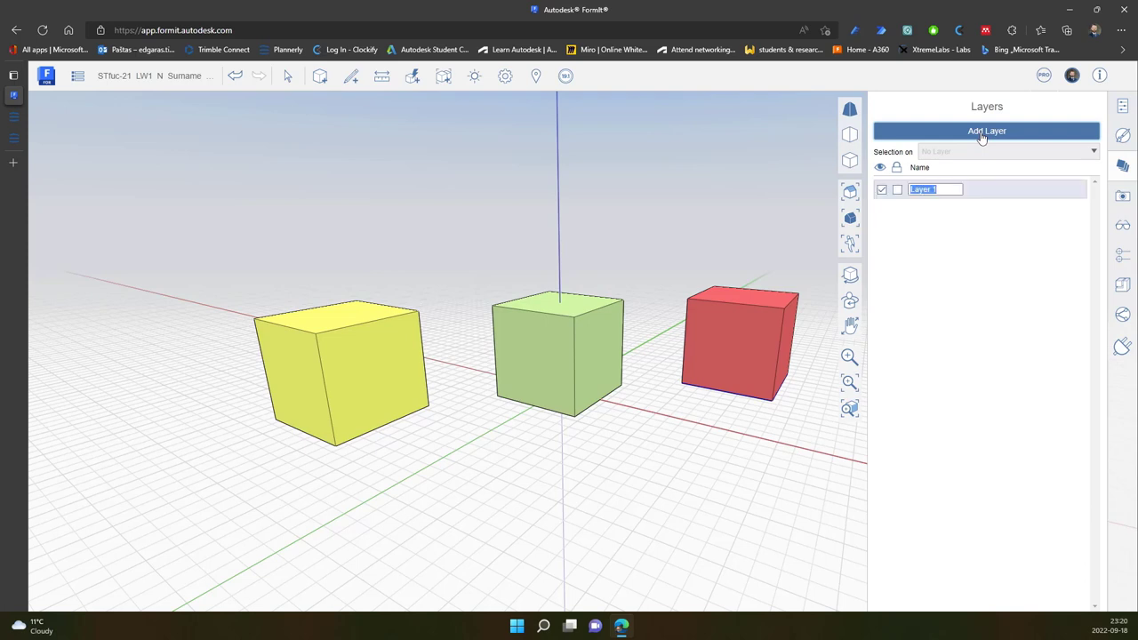
left_click(986, 130)
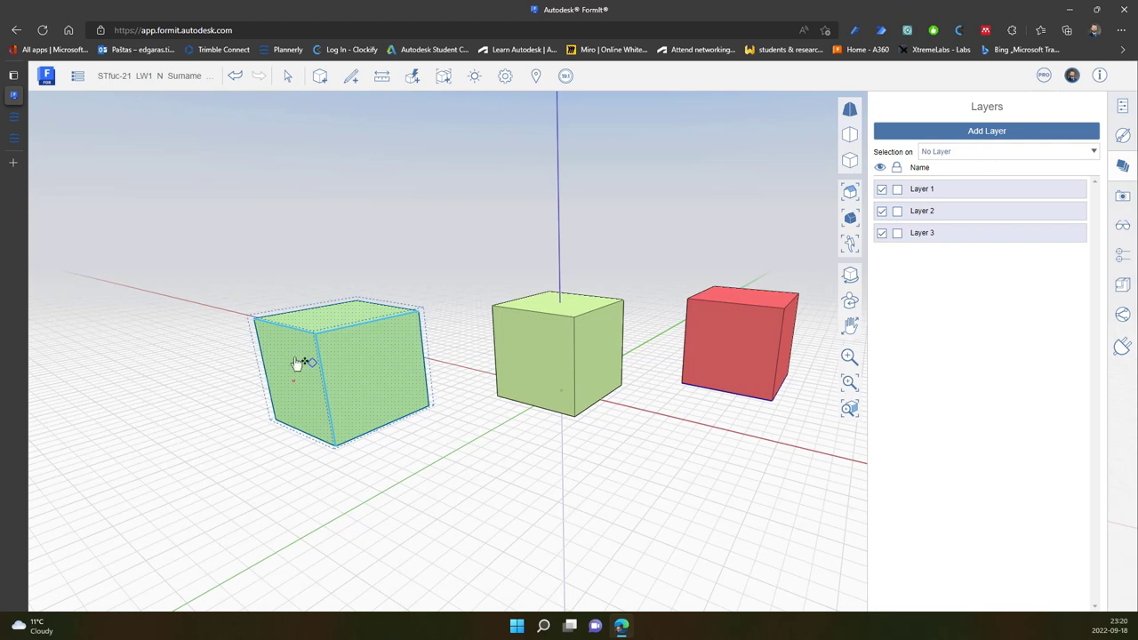
left_click(1004, 151)
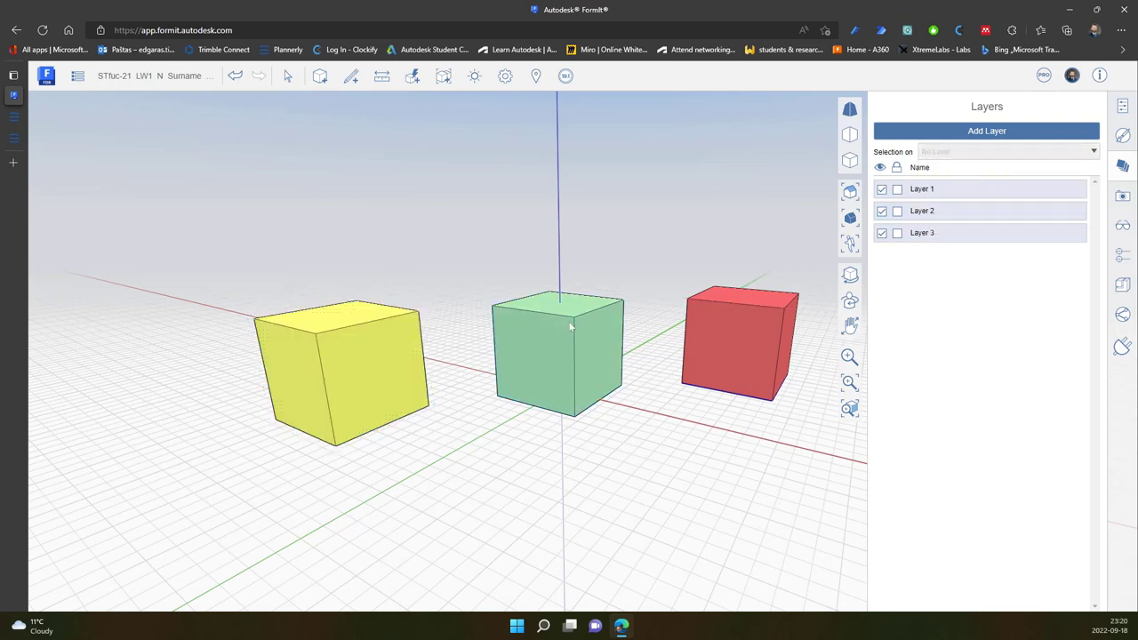
left_click(560, 351)
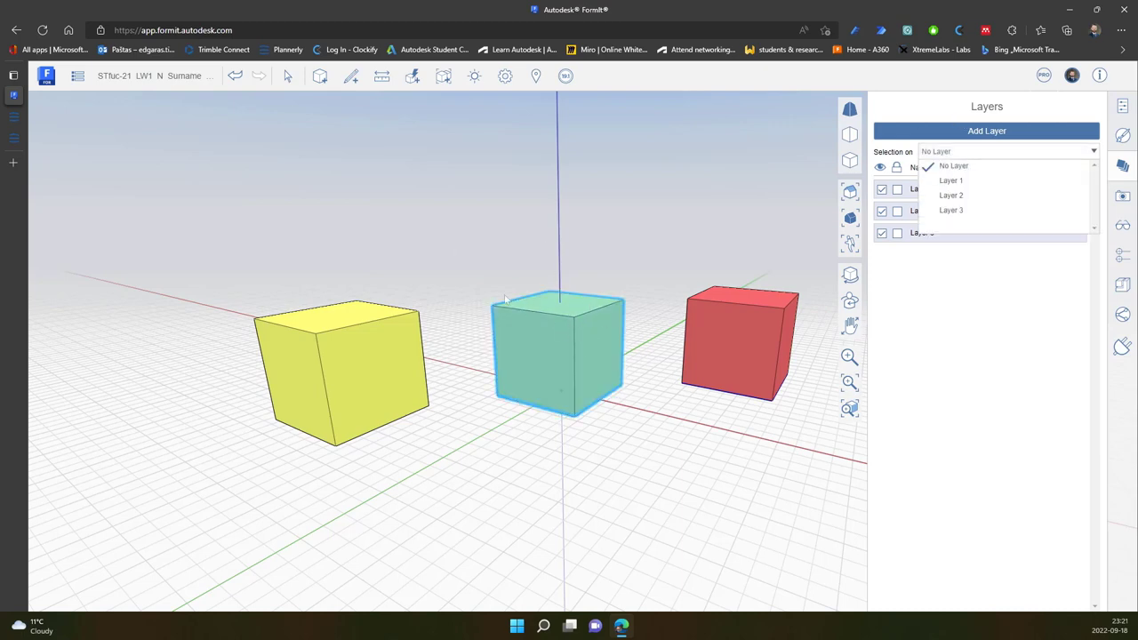
mouse_move(493, 331)
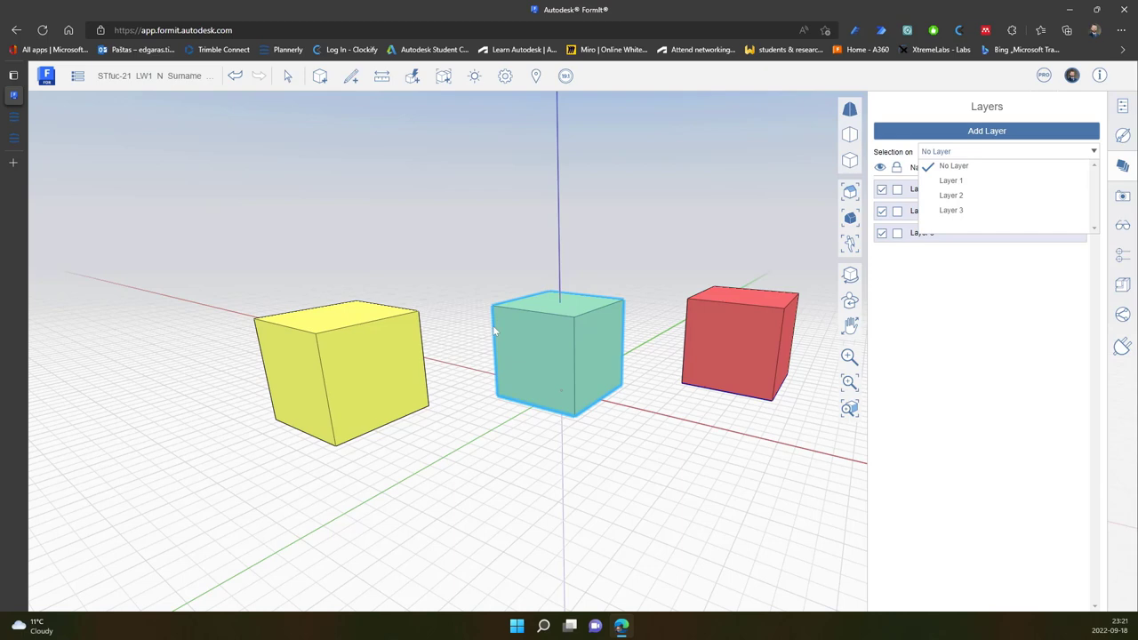
mouse_move(950, 180)
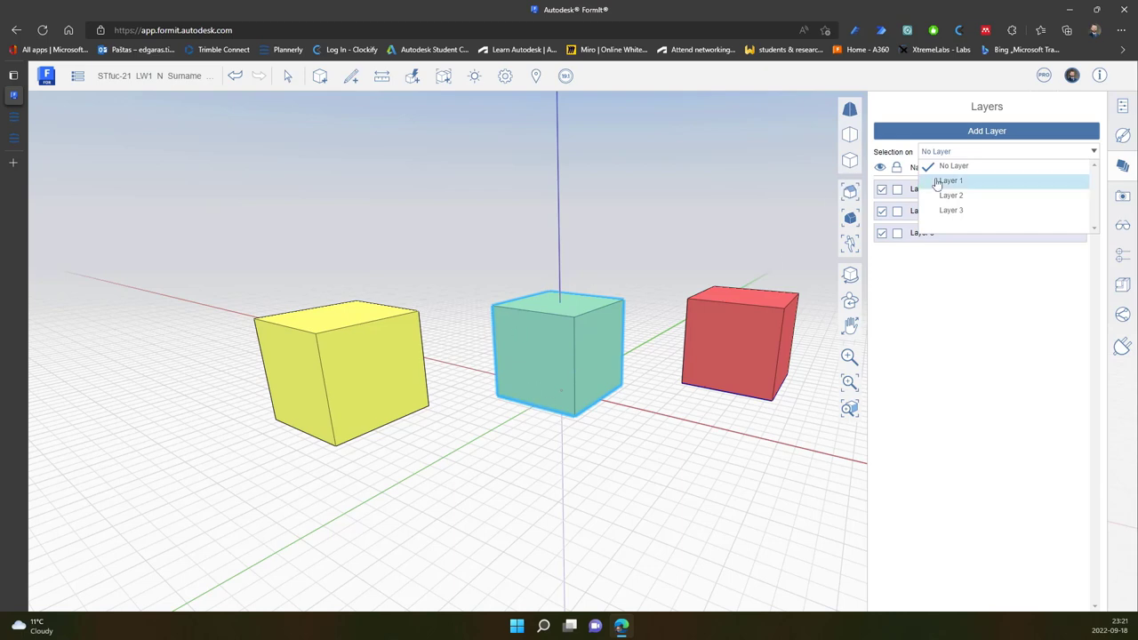
left_click(951, 195)
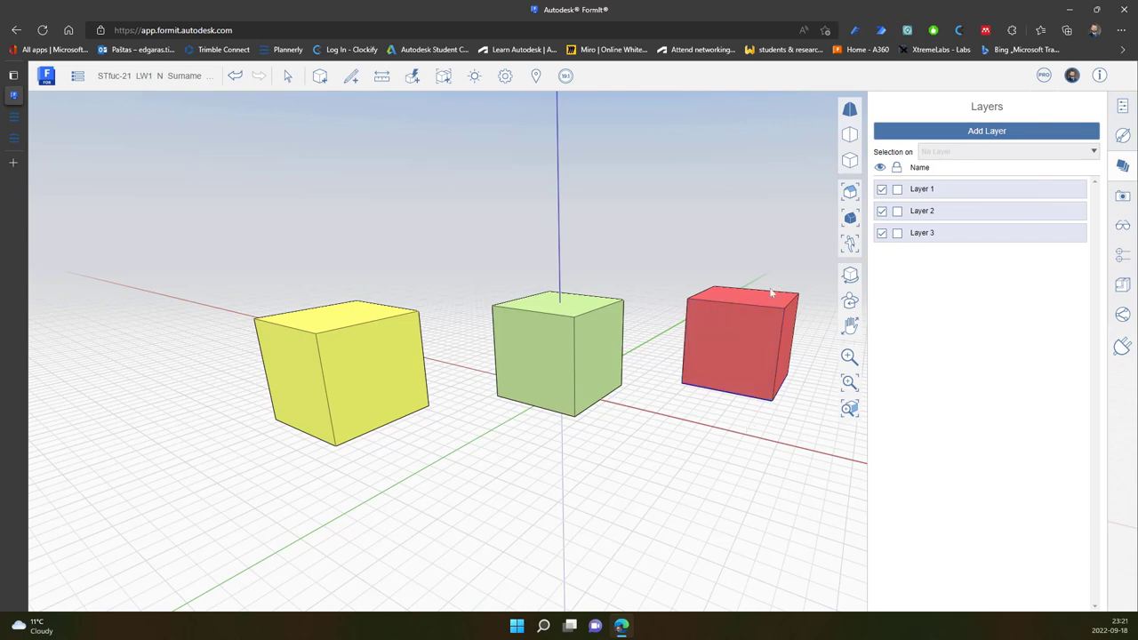
mouse_move(807, 390)
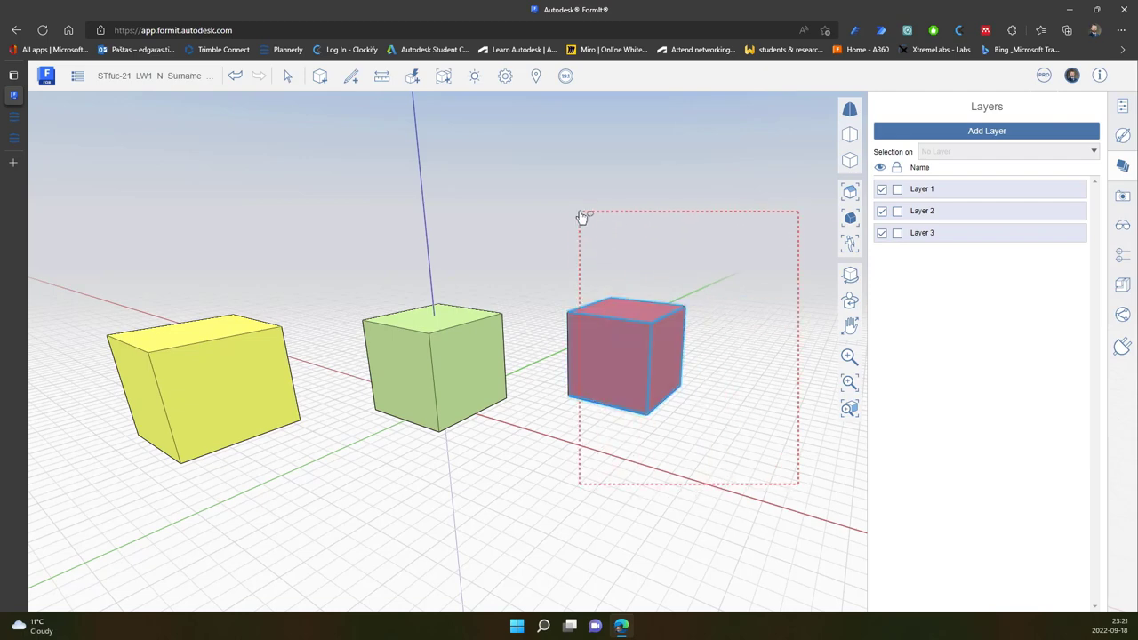
Step: Window-select the red cube and put it on Layer 3
left_click_drag(583, 216, 551, 203)
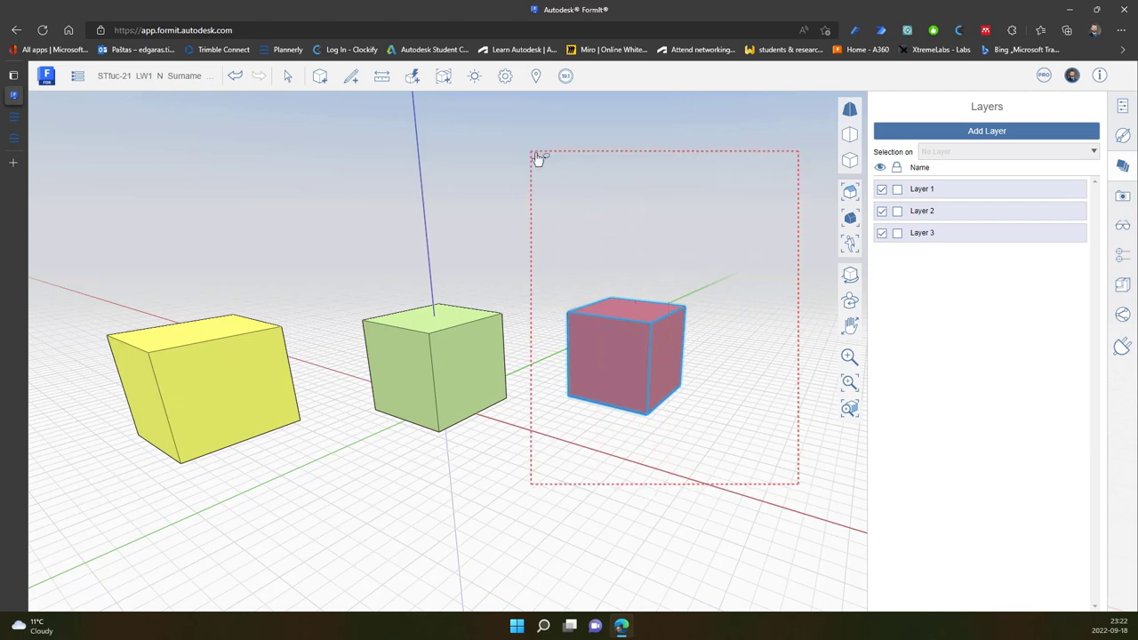
left_click(622, 344)
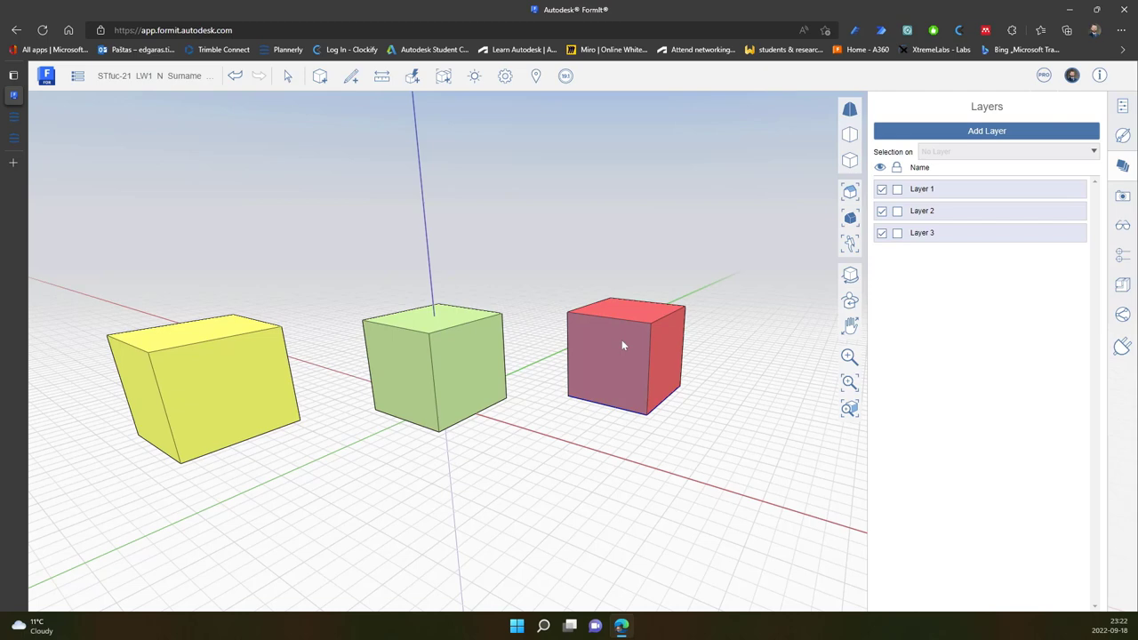
left_click(622, 345)
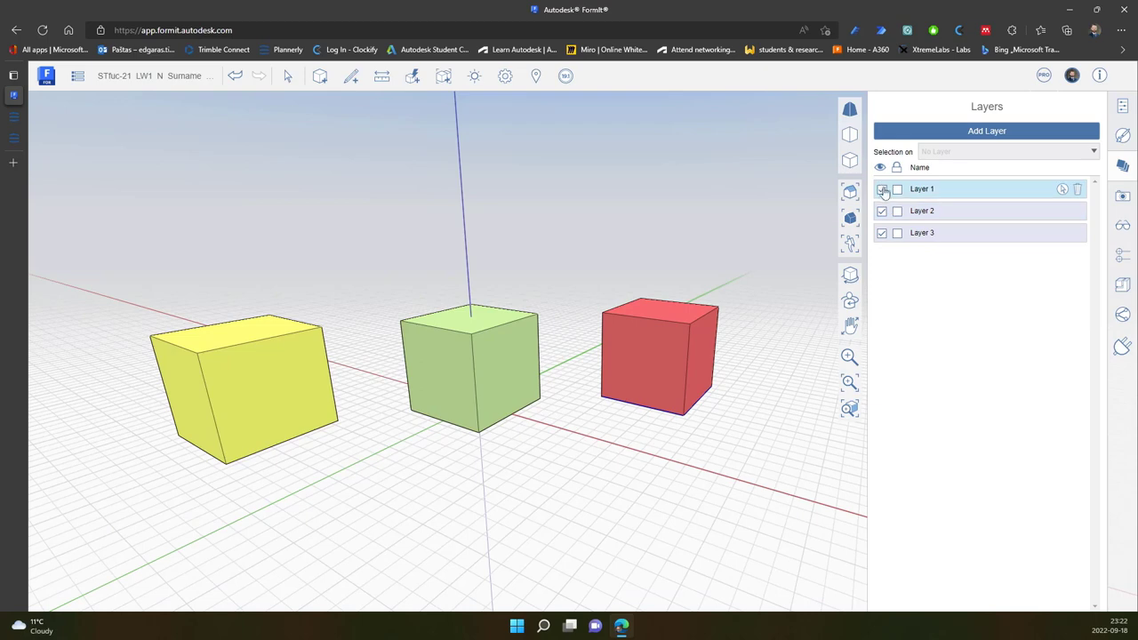
Step: Toggle visibility of Layers 1, 2 and 3 to test hiding the cubes
left_click(881, 211)
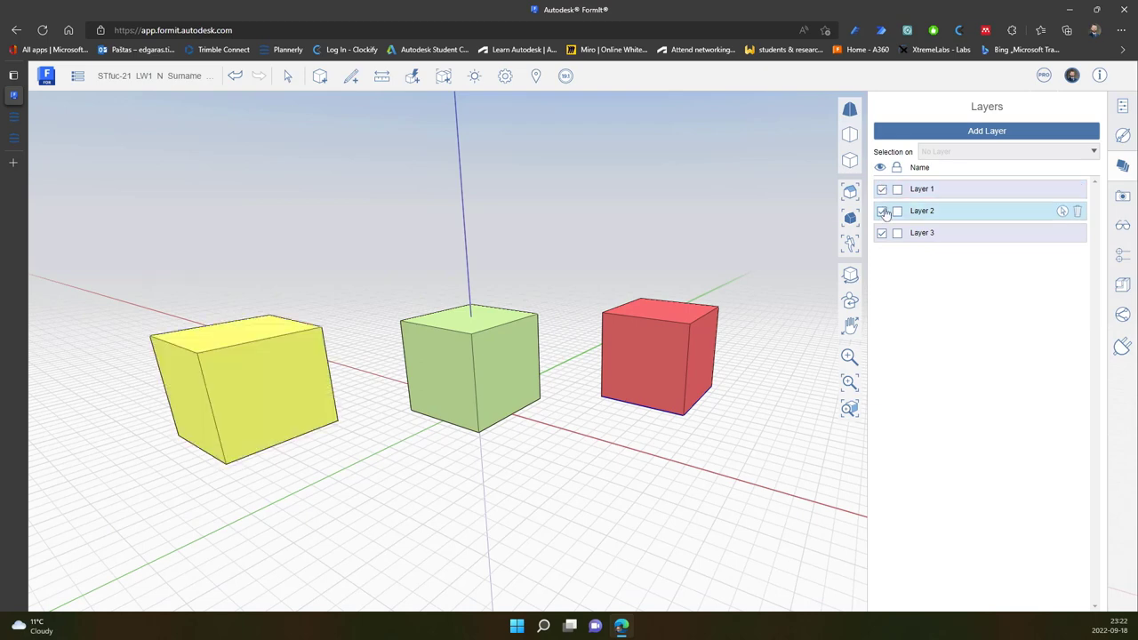
left_click(882, 233)
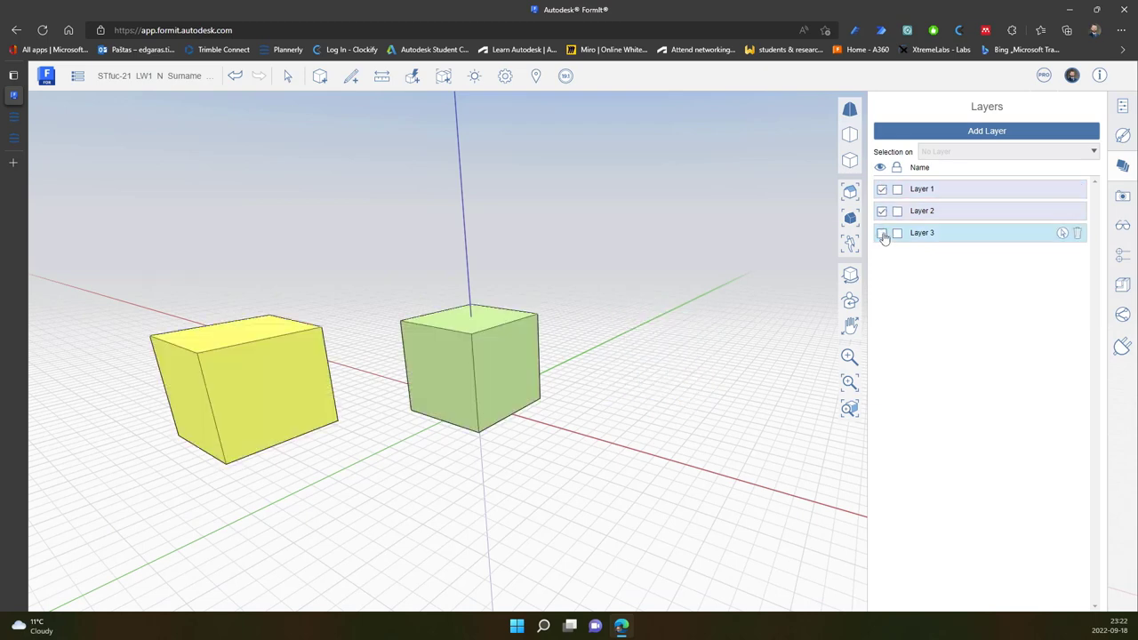
left_click(881, 233)
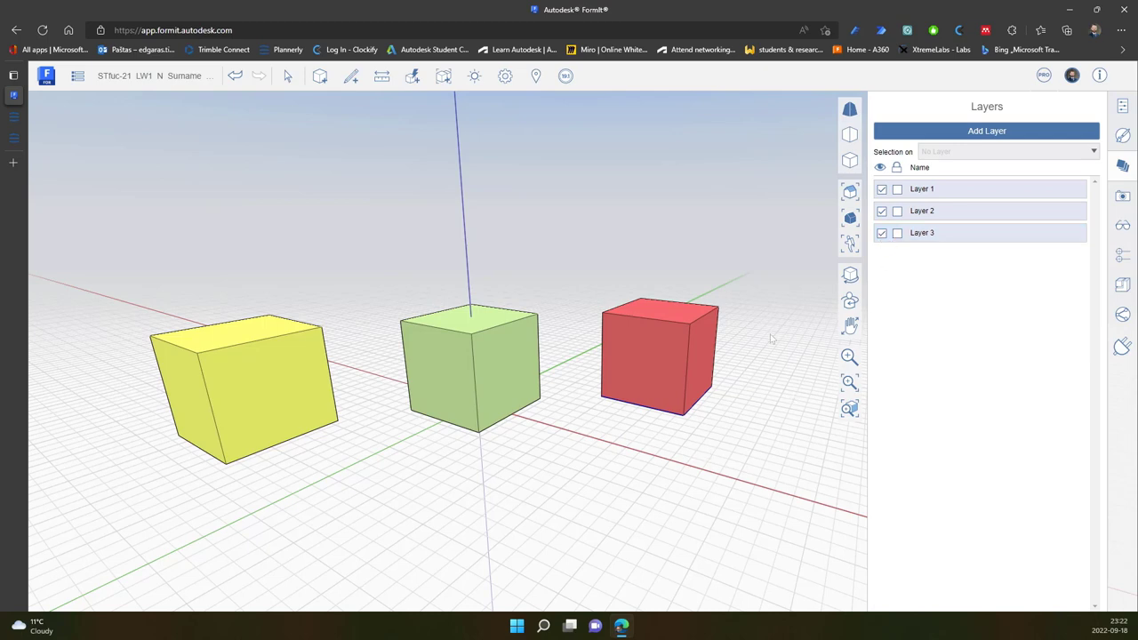
mouse_move(897, 188)
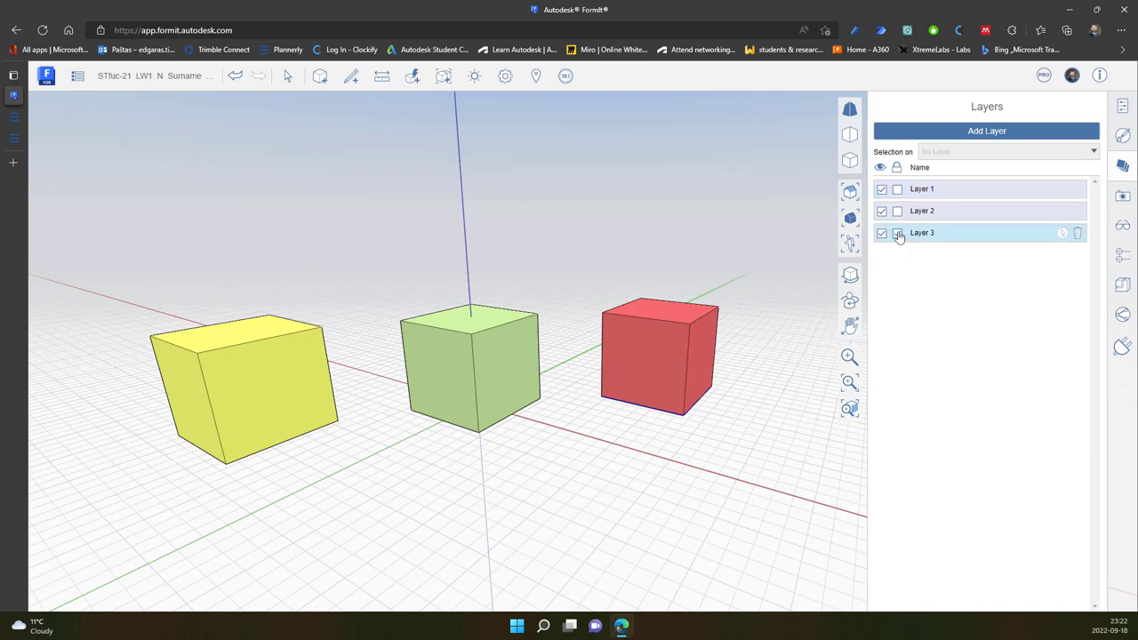
Step: Lock Layer 3 and make the hidden layers visible again
left_click(894, 233)
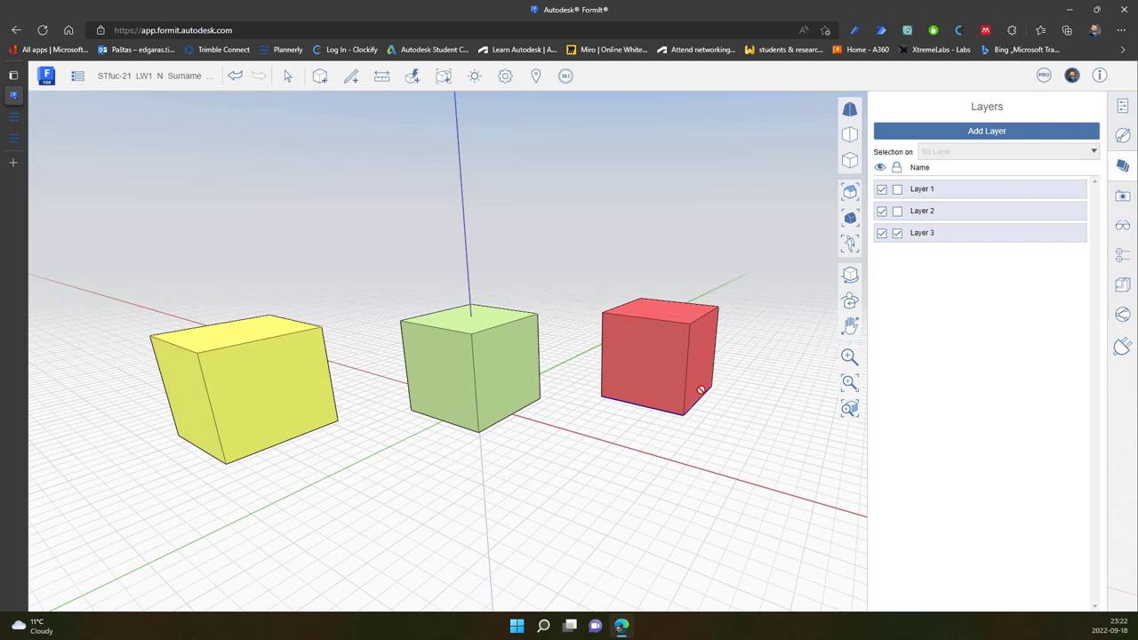
mouse_move(656, 359)
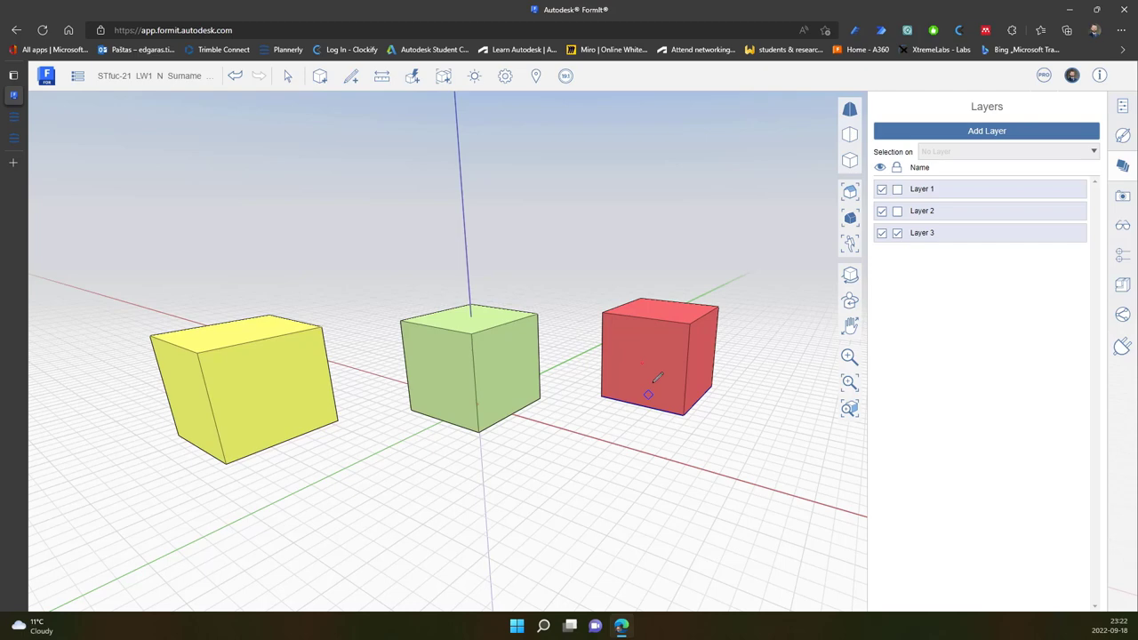
mouse_move(654, 328)
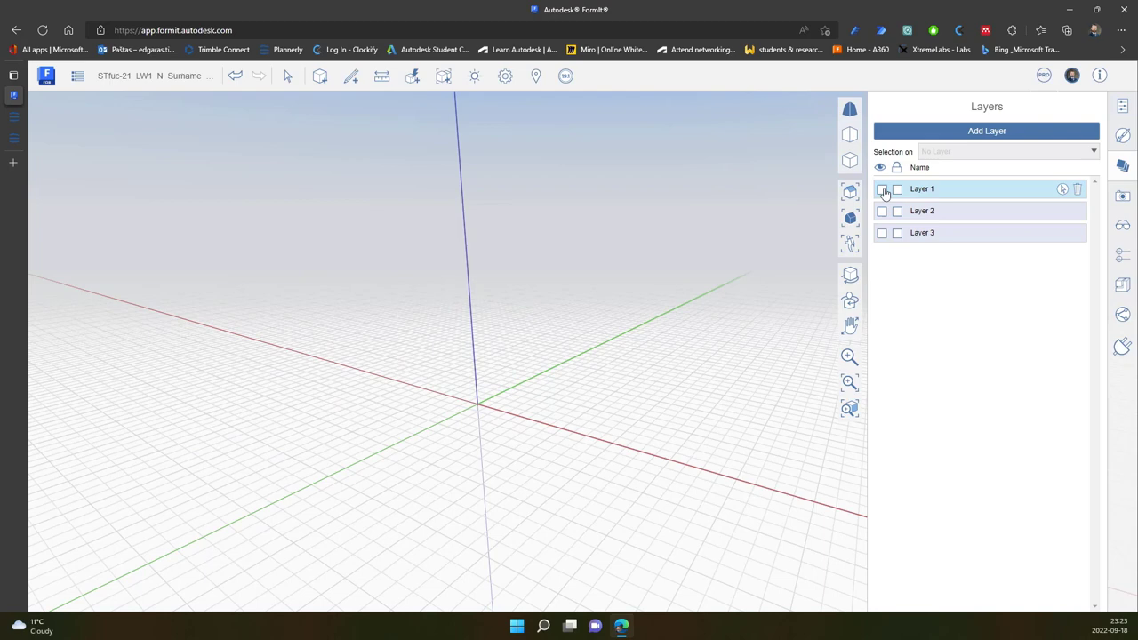
left_click(881, 188)
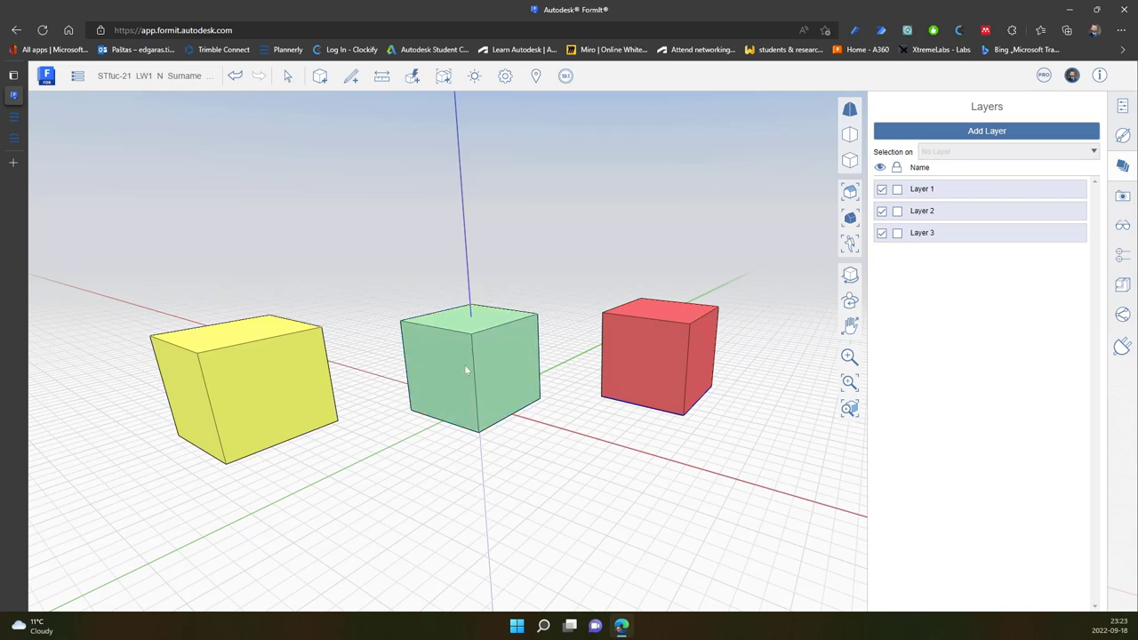
left_click(286, 220)
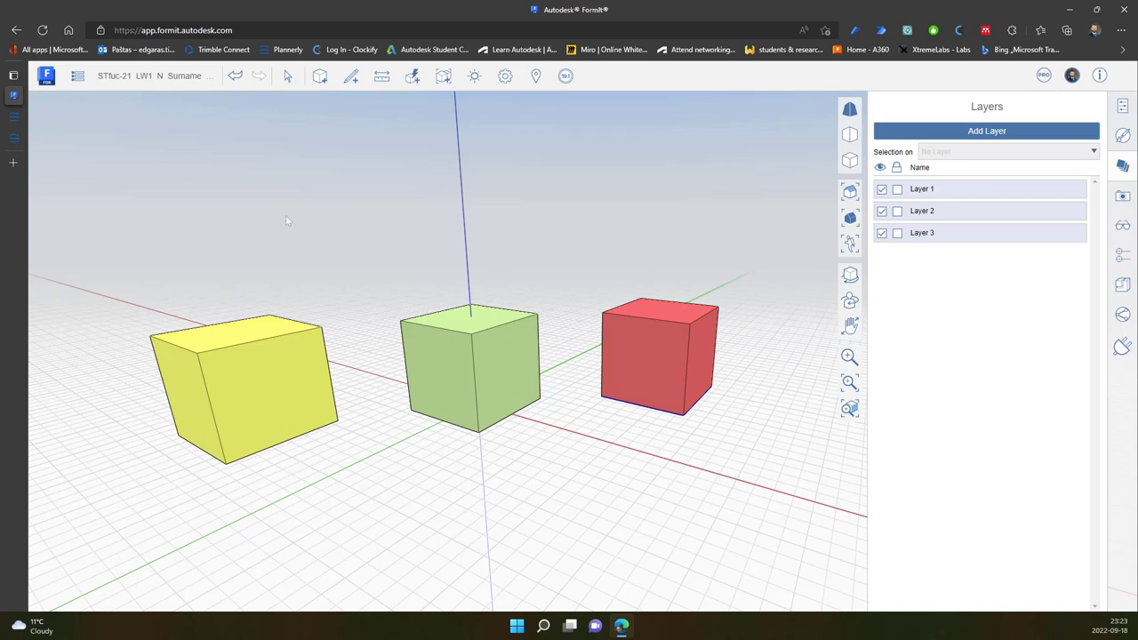
mouse_move(110, 169)
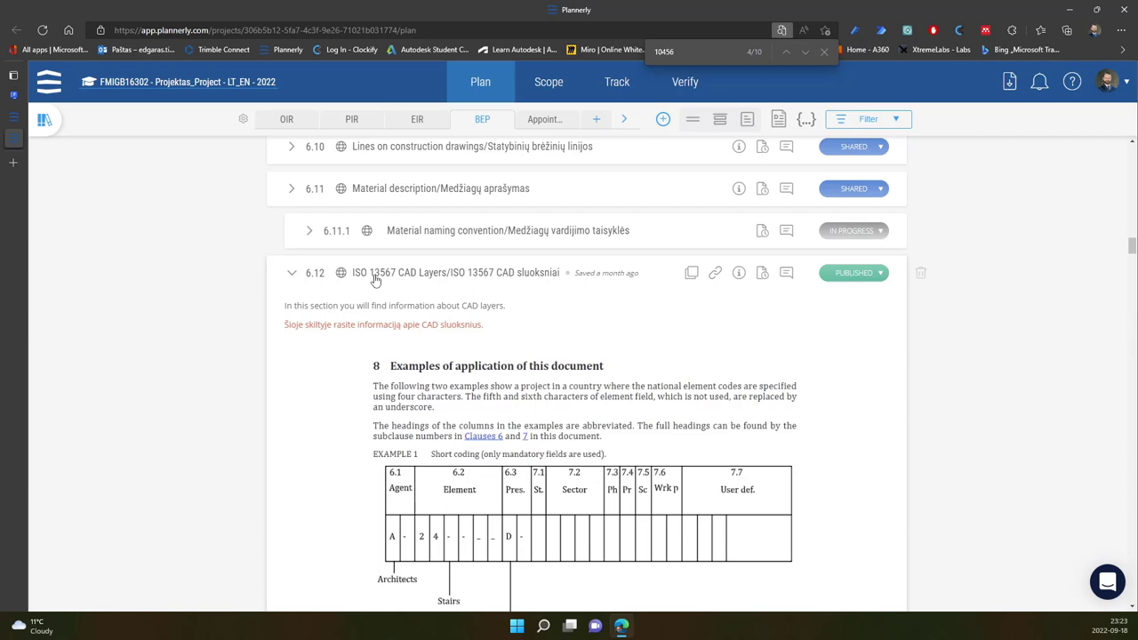
mouse_move(404, 282)
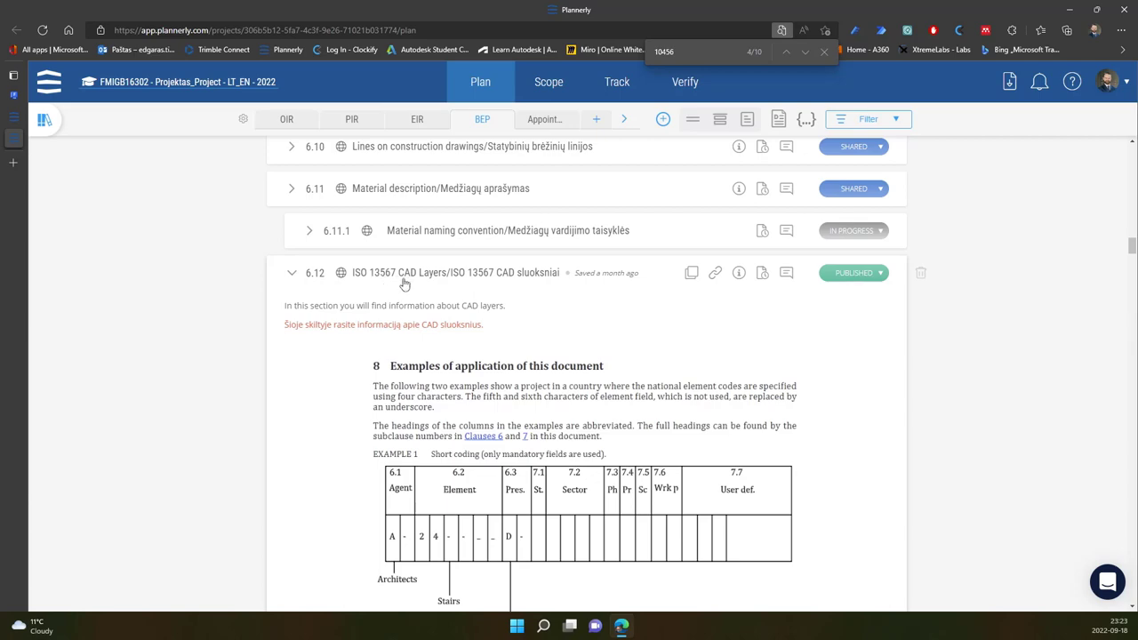
mouse_move(363, 390)
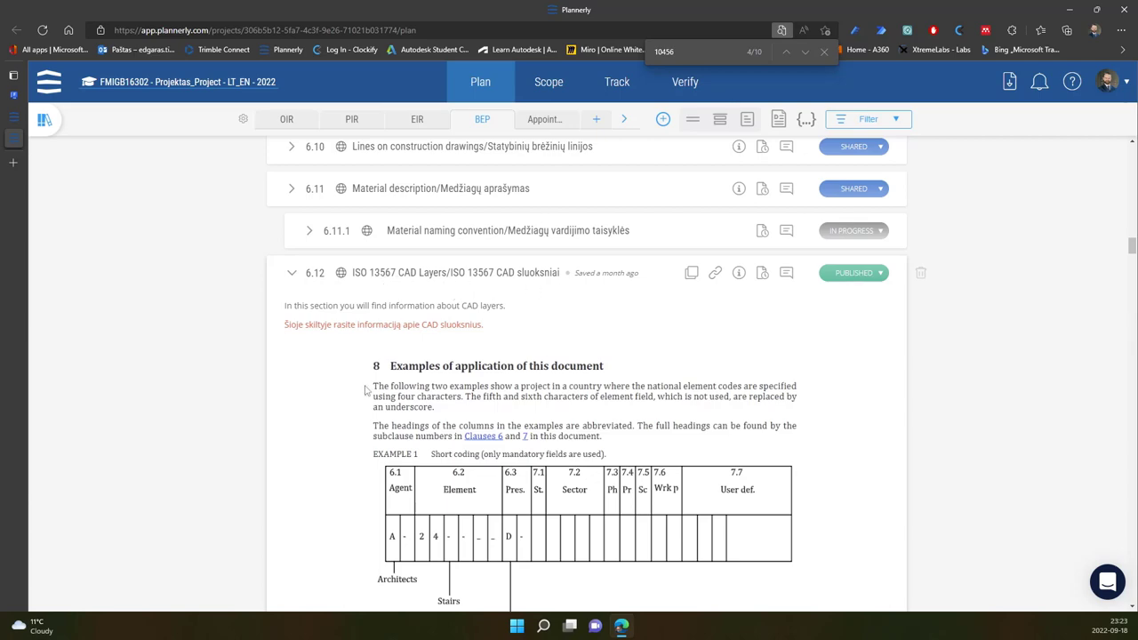
Step: Scroll the Plannerly BEP past the ISO 13567 coding examples to Table 1 layer names
scroll("down", 3)
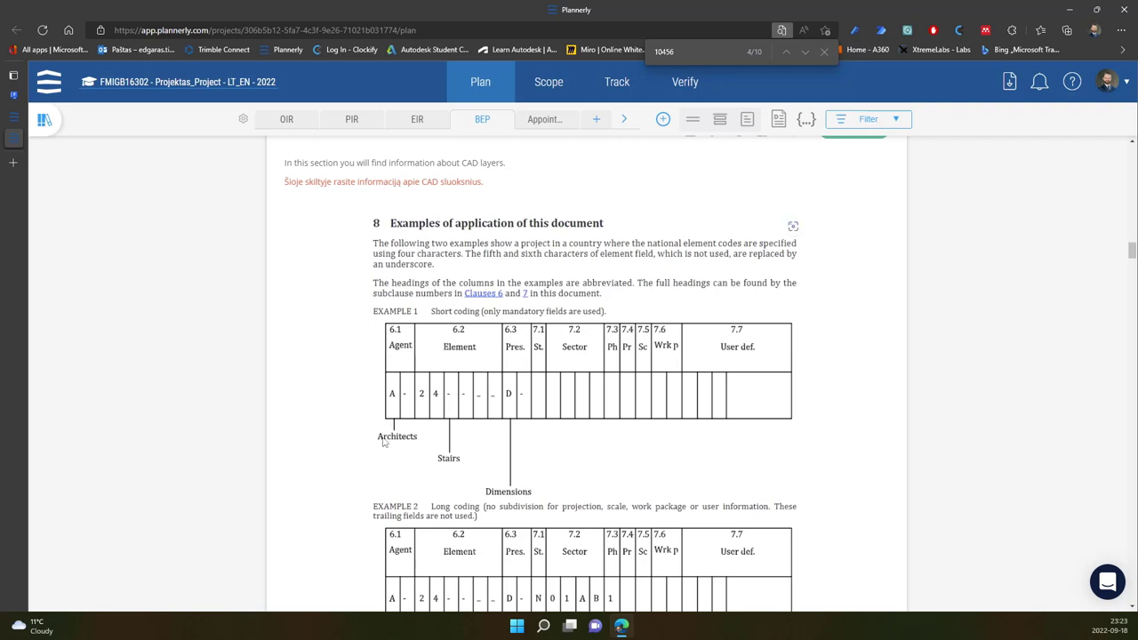
mouse_move(360, 365)
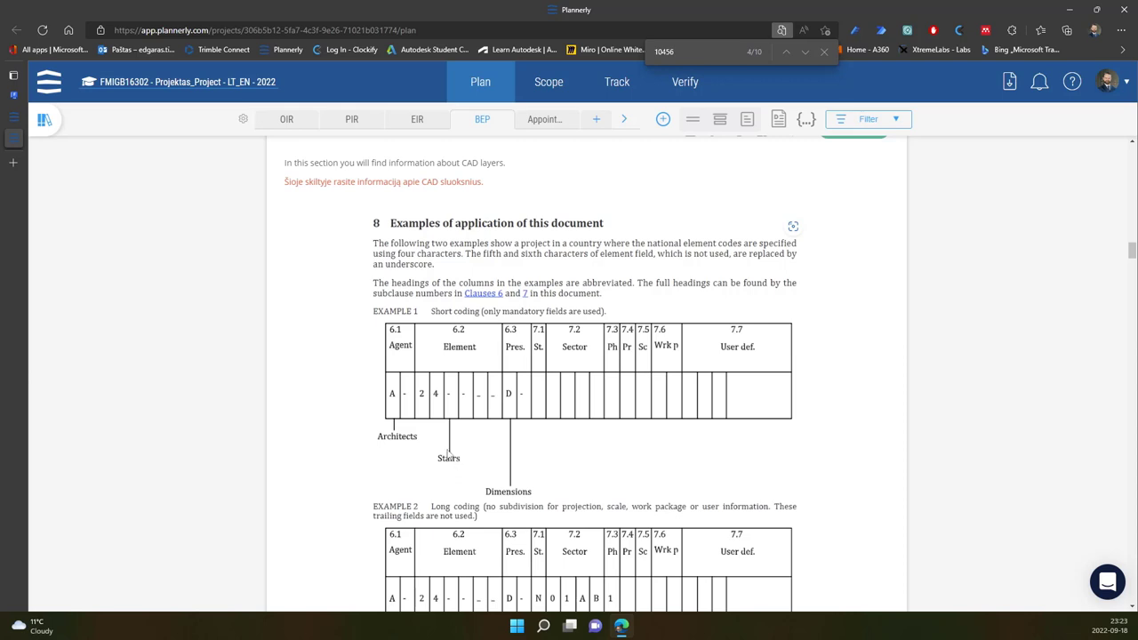
mouse_move(522, 374)
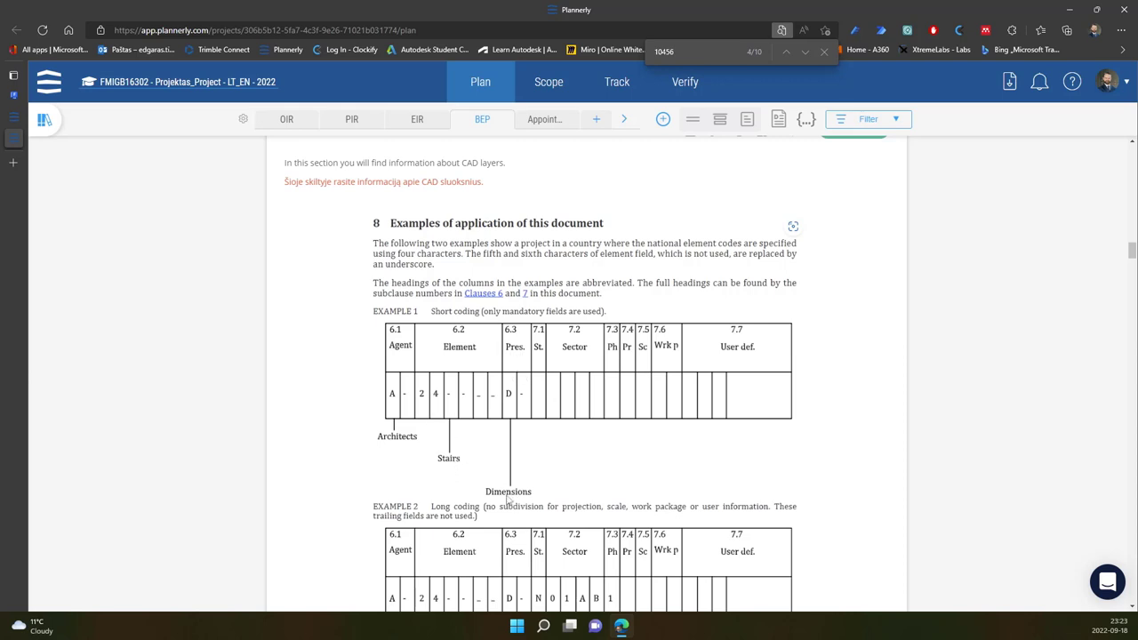
mouse_move(556, 358)
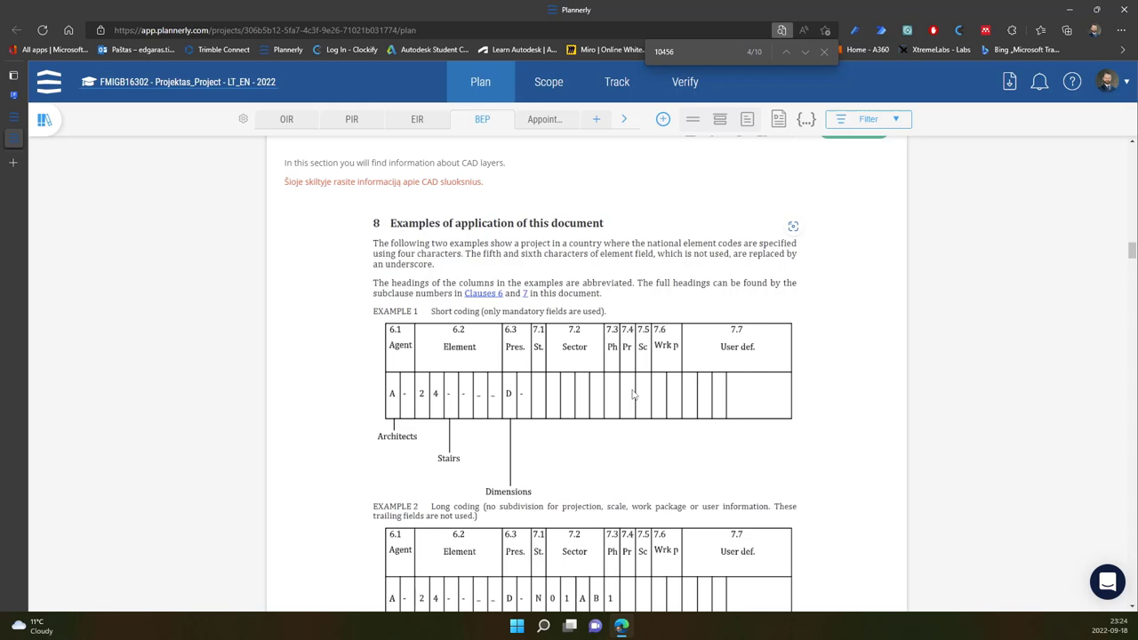
scroll("down", 3)
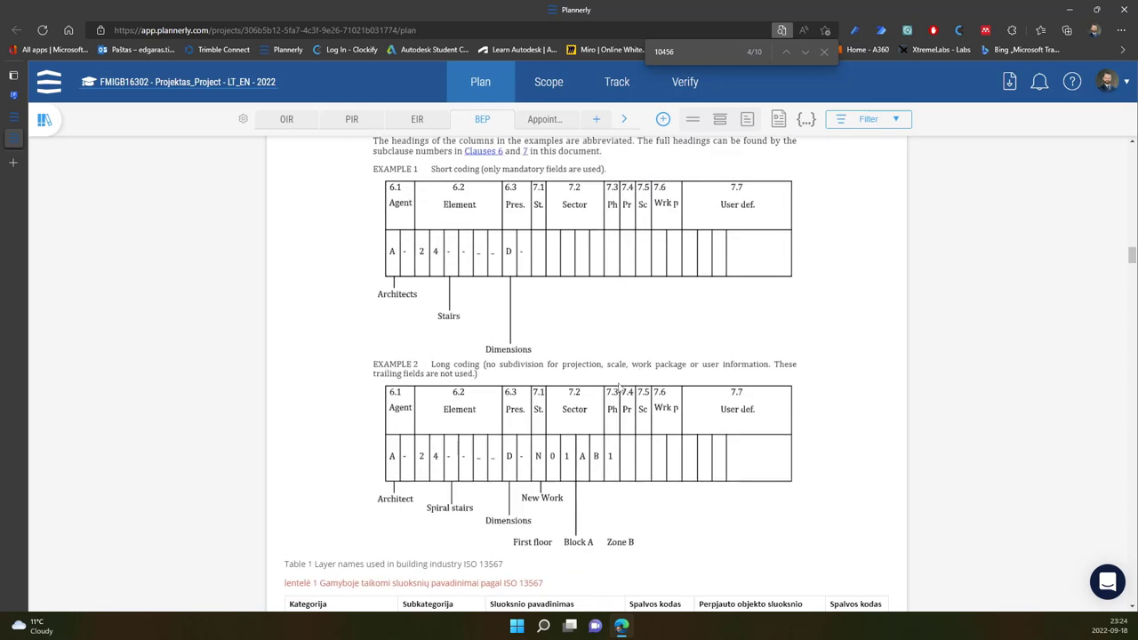
mouse_move(550, 513)
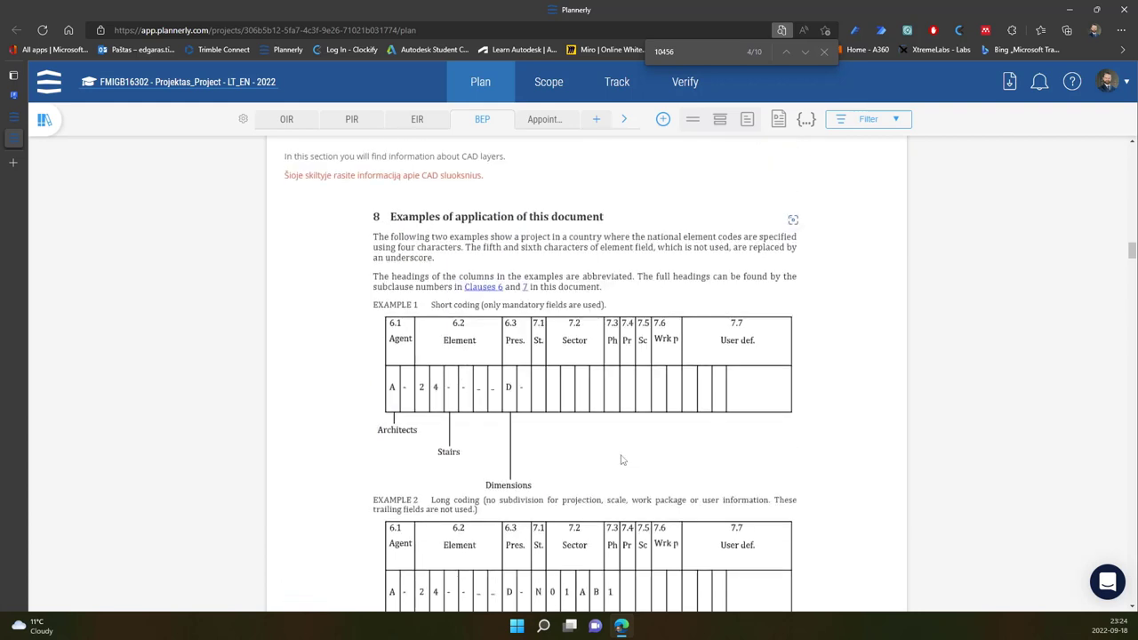
scroll("down", 3)
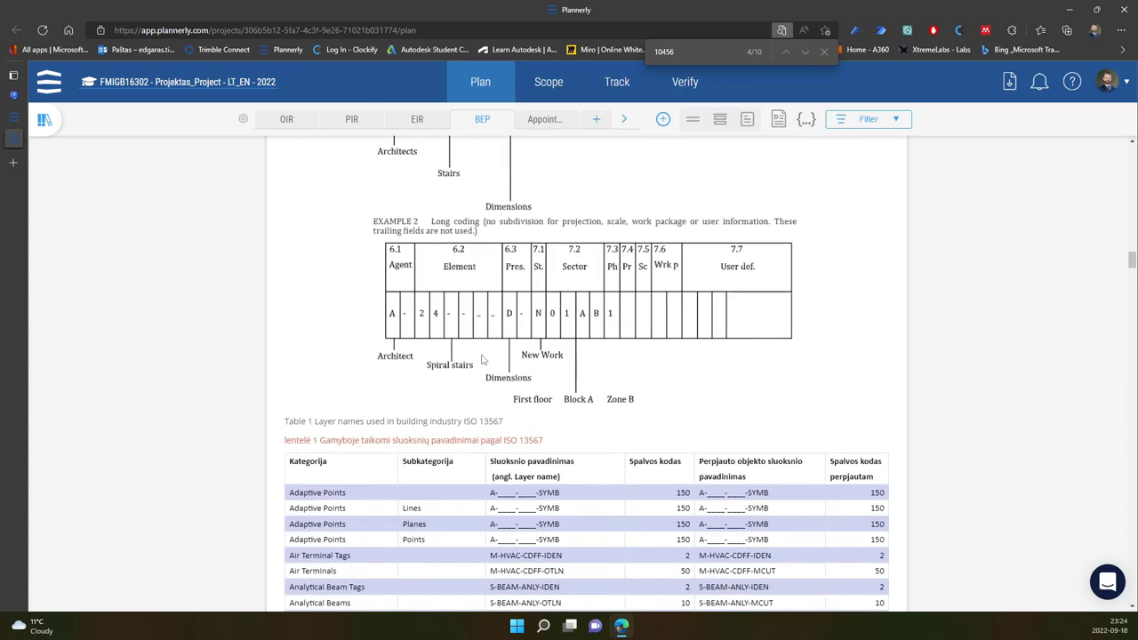
scroll("down", 3)
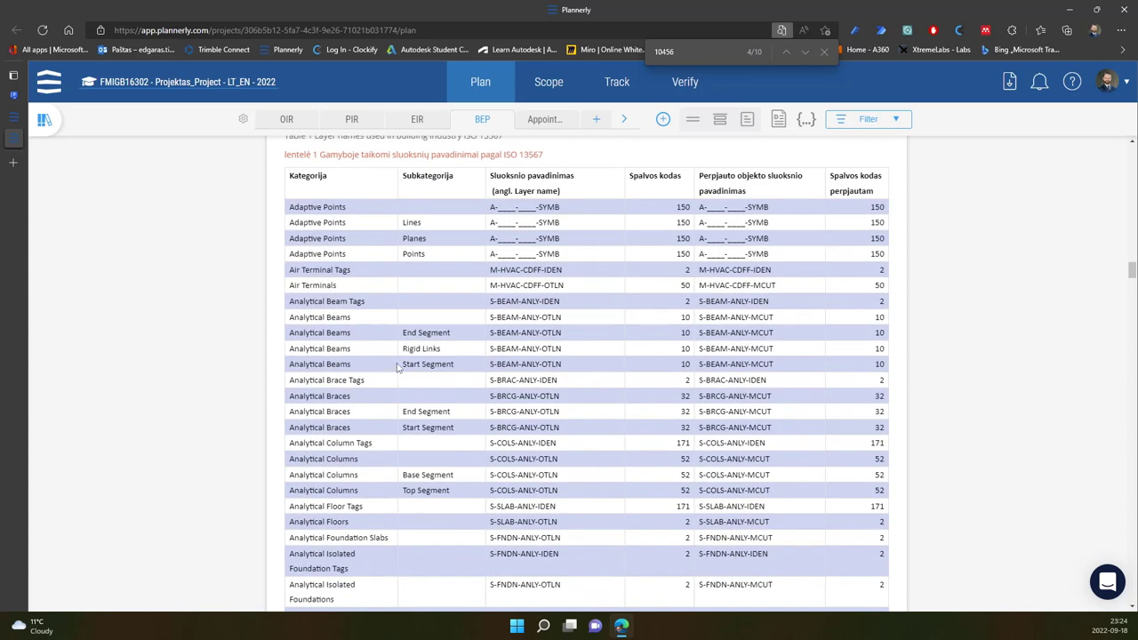
scroll("up", 3)
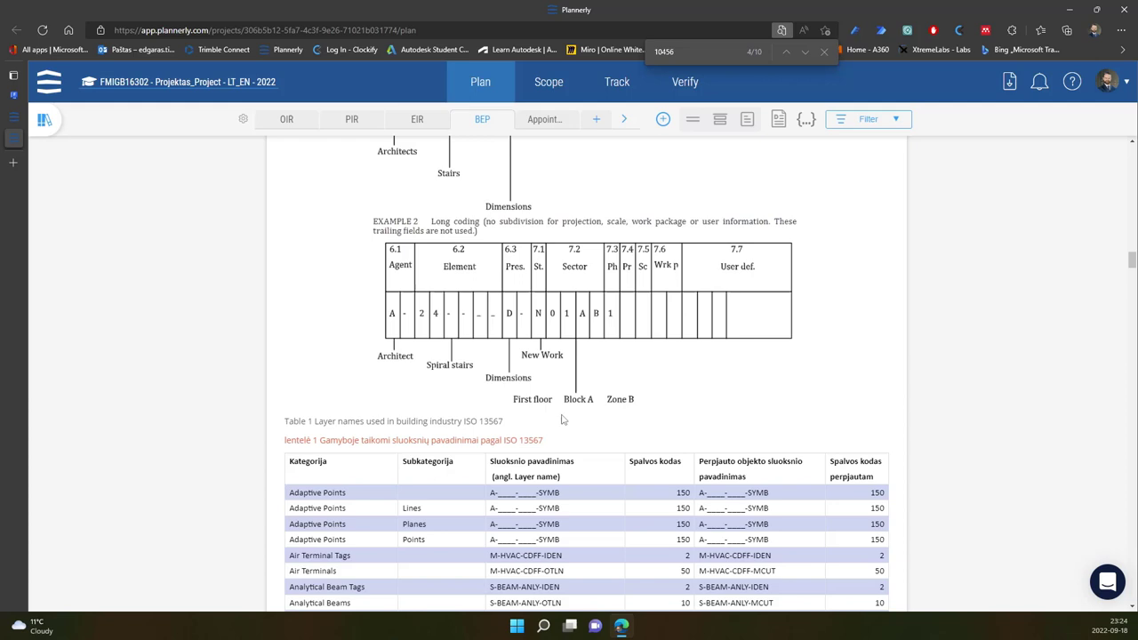
scroll("down", 3)
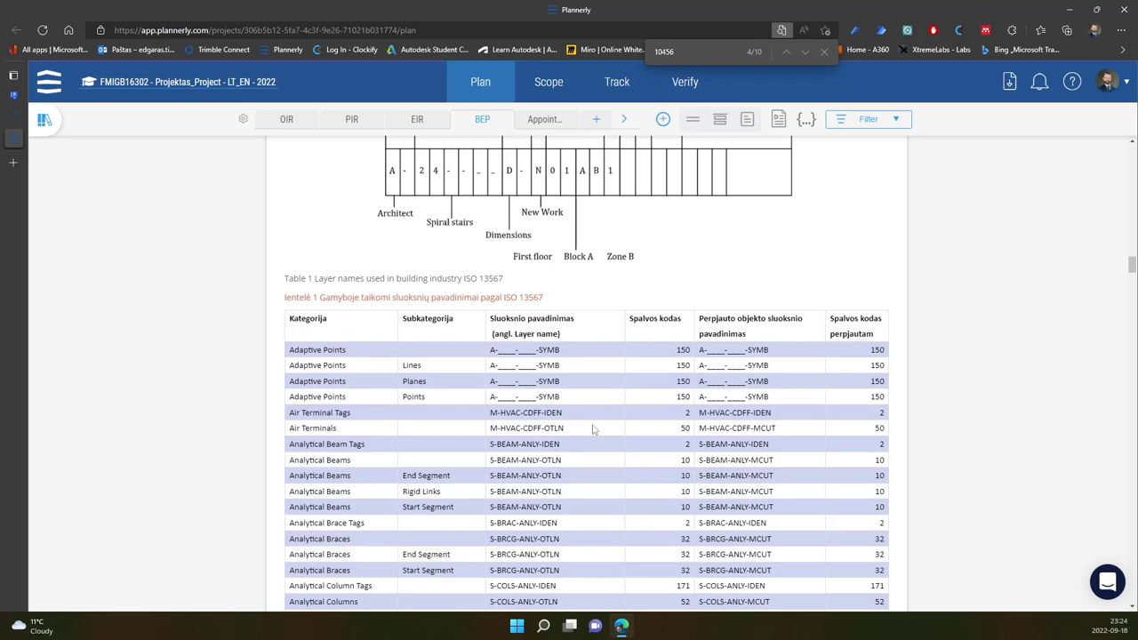
double_click(500, 428)
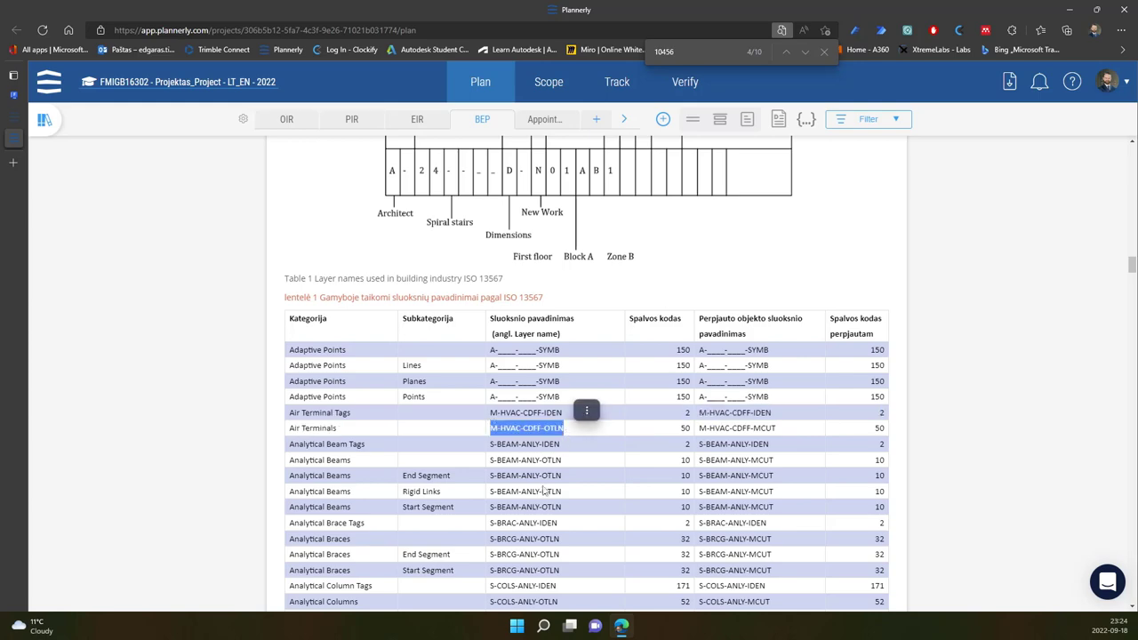
scroll("down", 3)
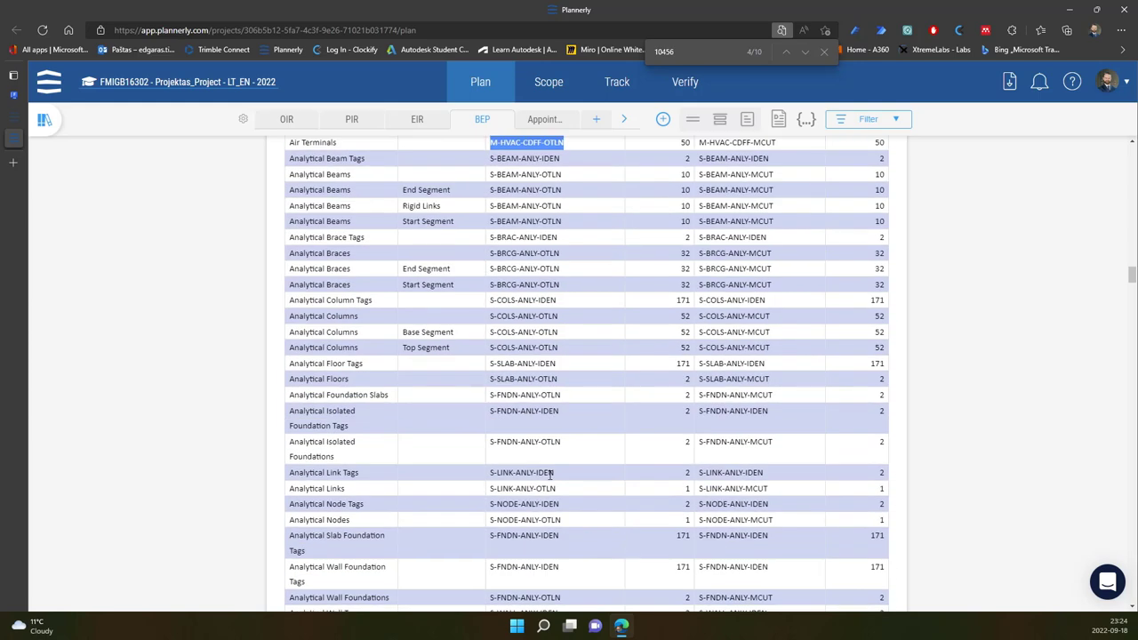
scroll("up", 3)
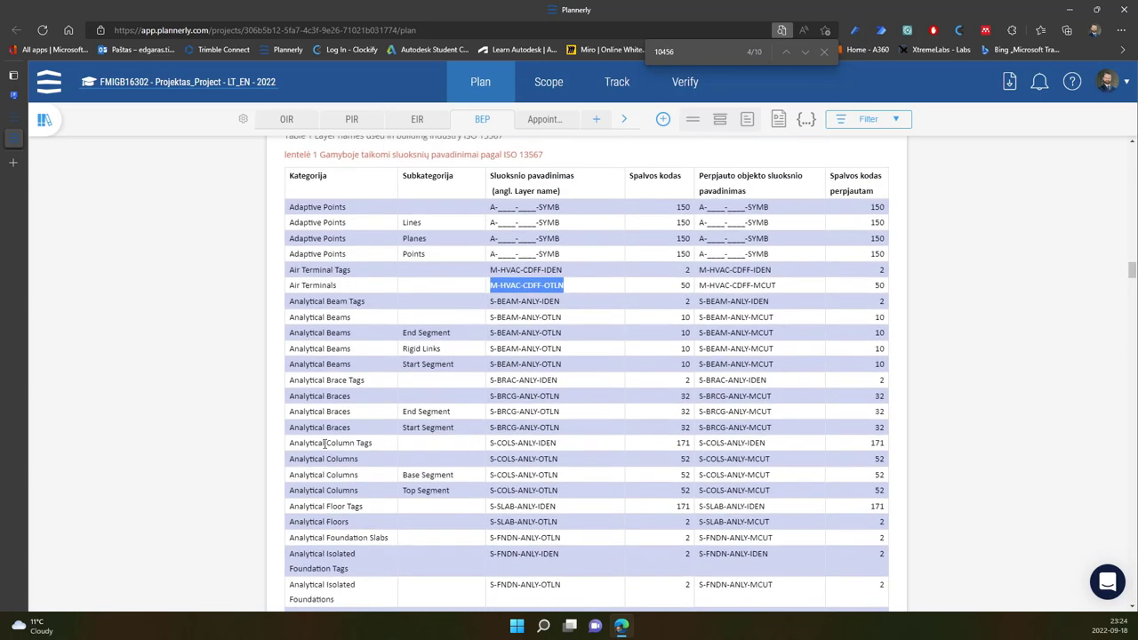
mouse_move(331, 410)
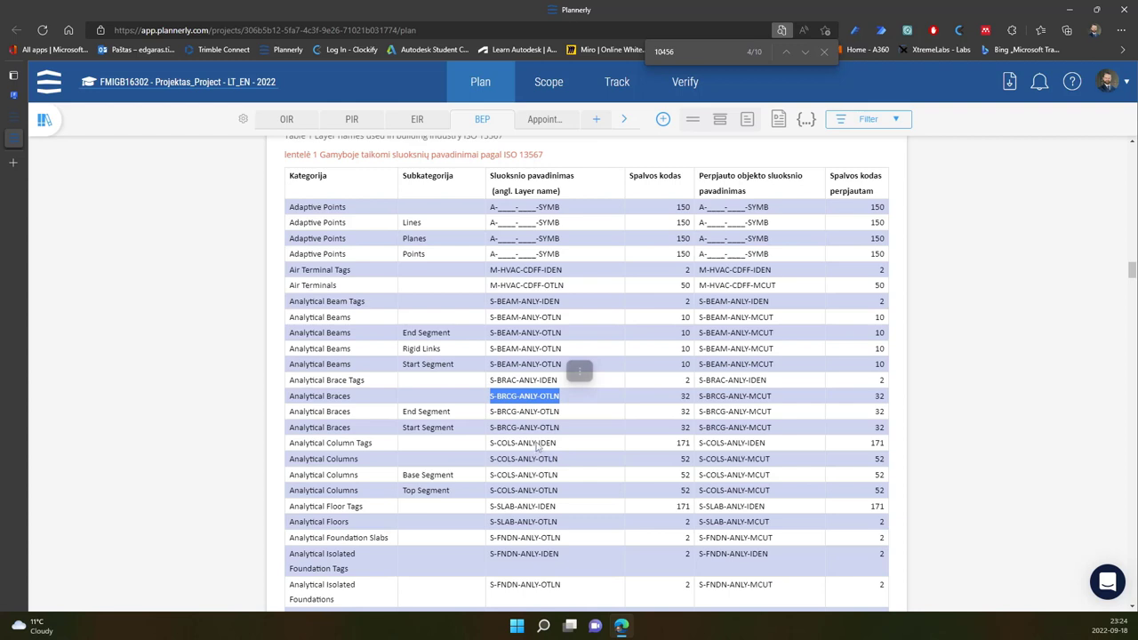
mouse_move(511, 458)
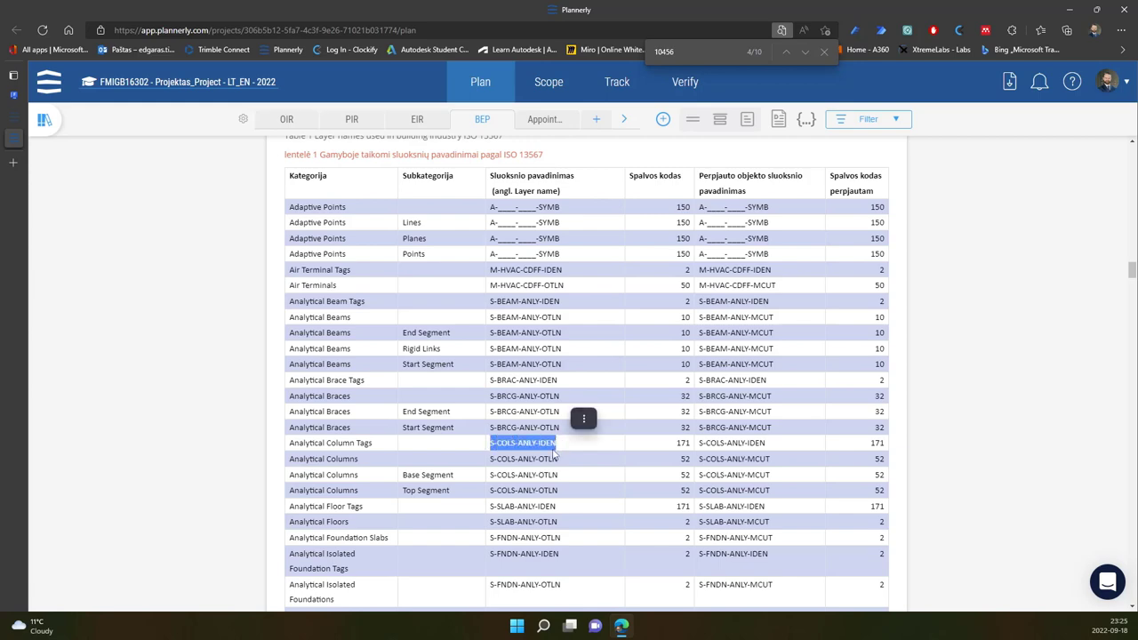
scroll("down", 3)
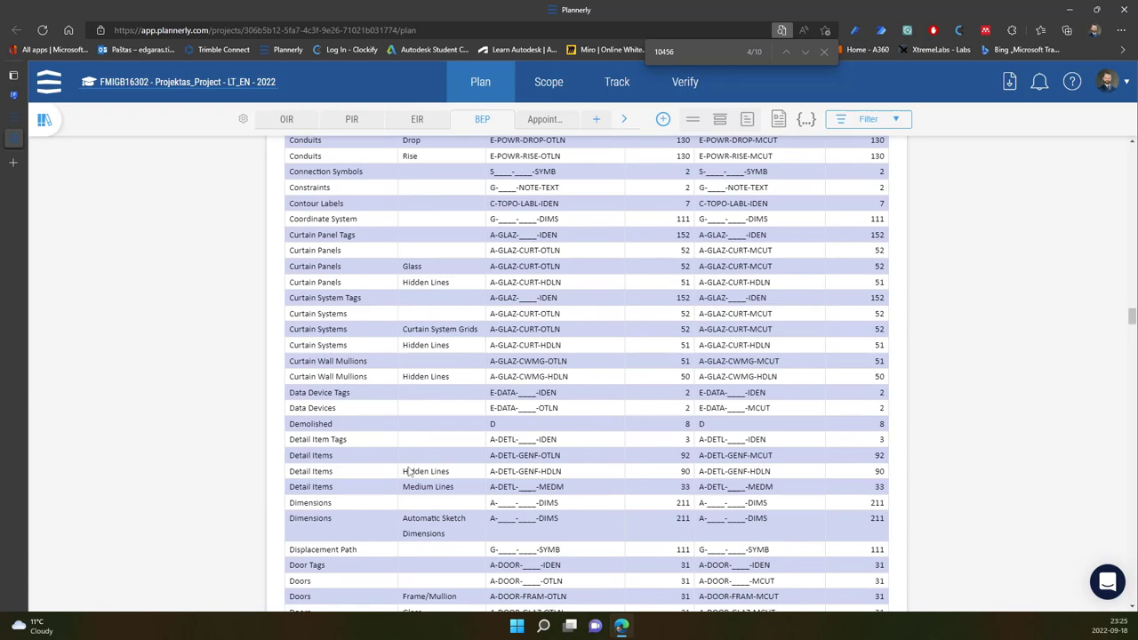
scroll("down", 3)
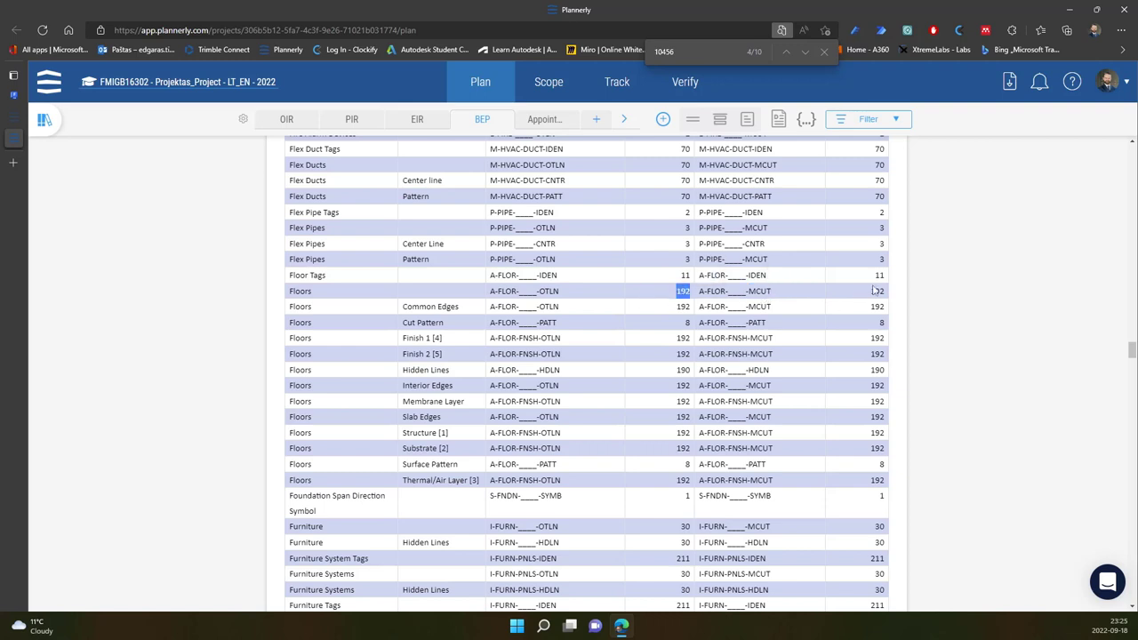
left_click(878, 290)
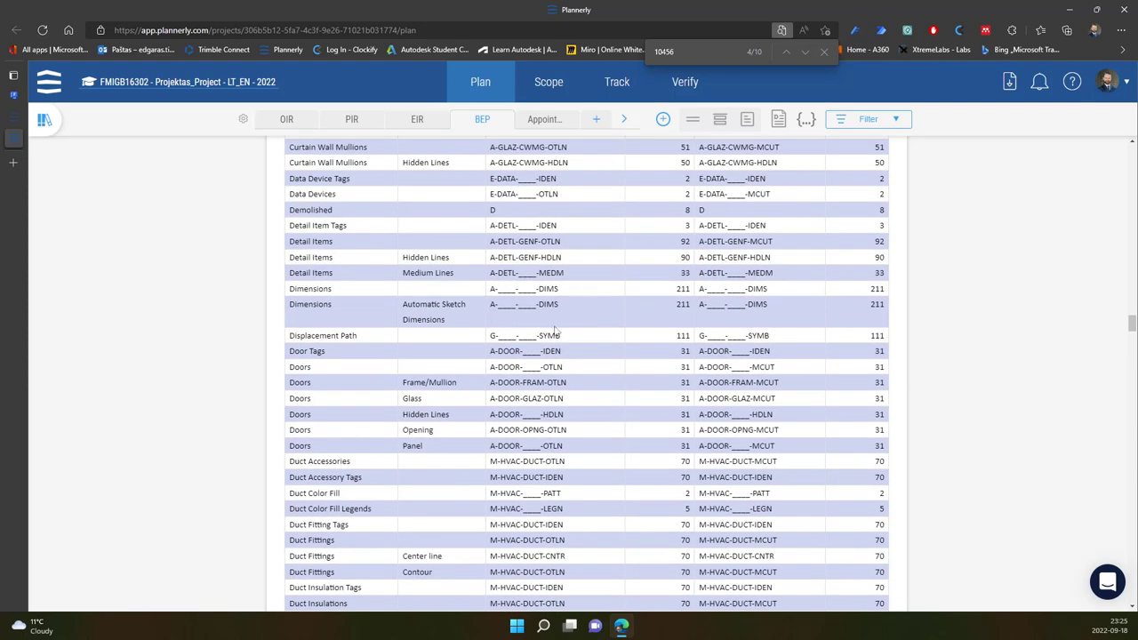
mouse_move(586, 289)
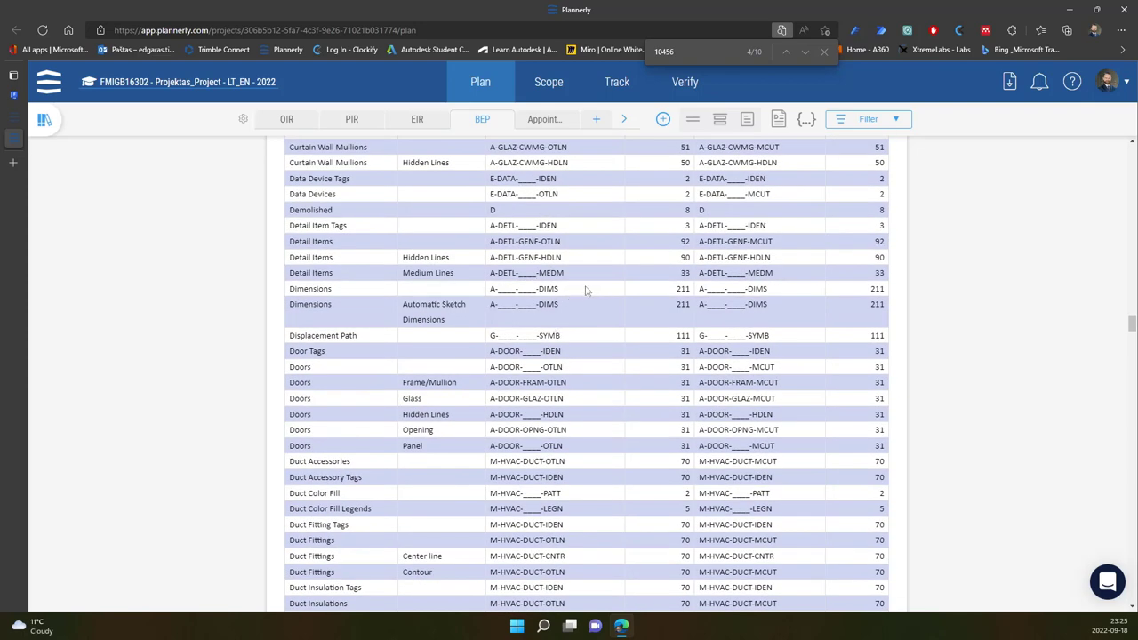
double_click(548, 288)
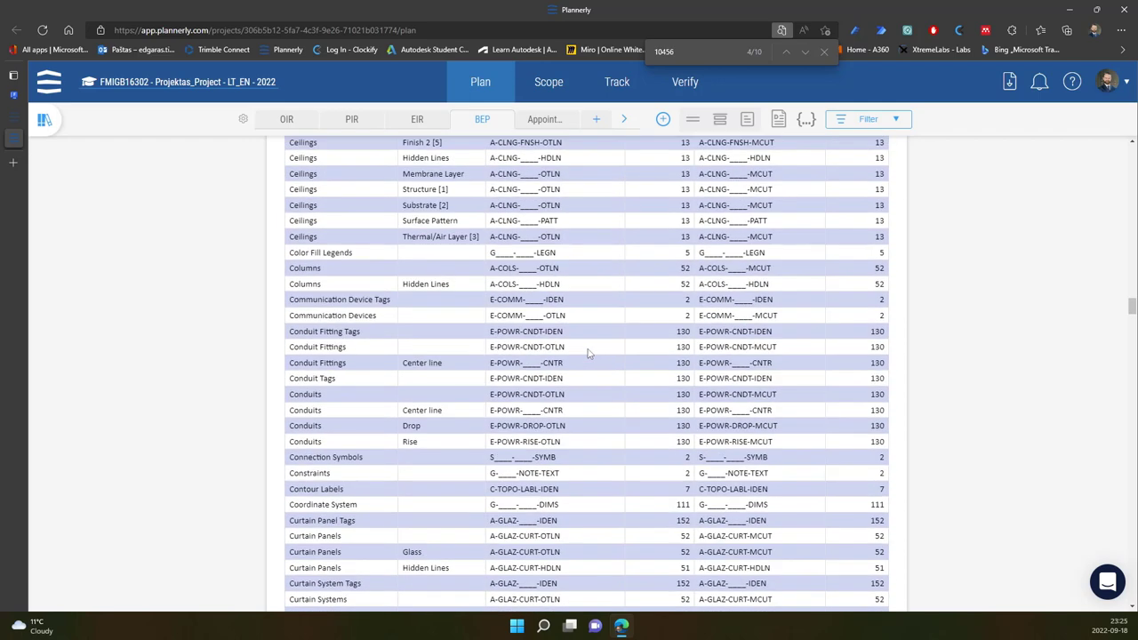
mouse_move(553, 362)
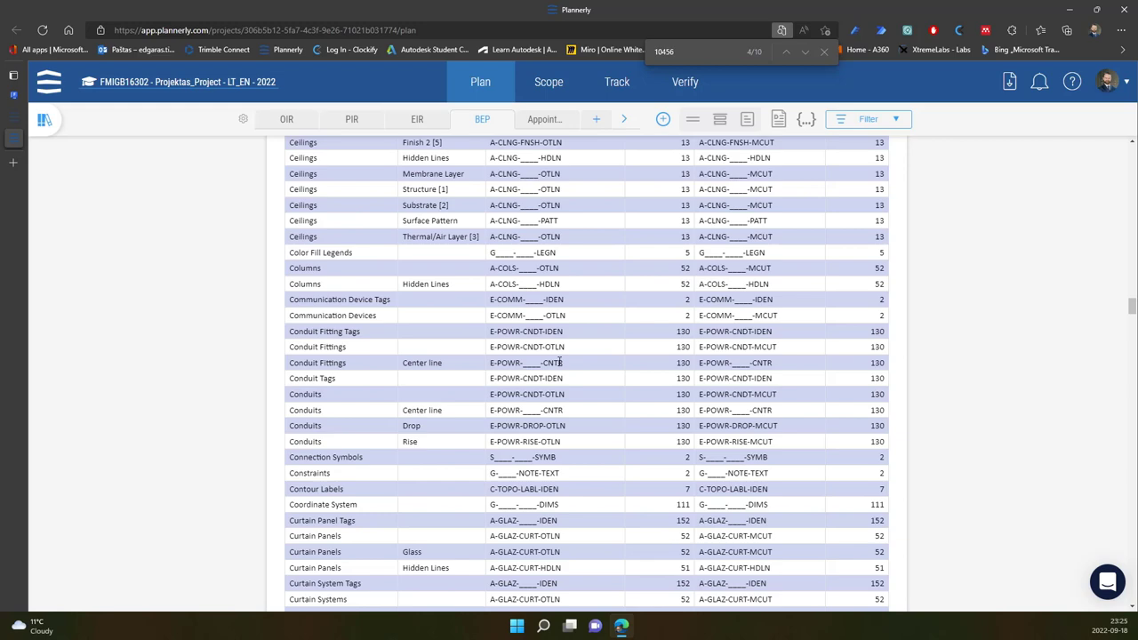
right_click(549, 362)
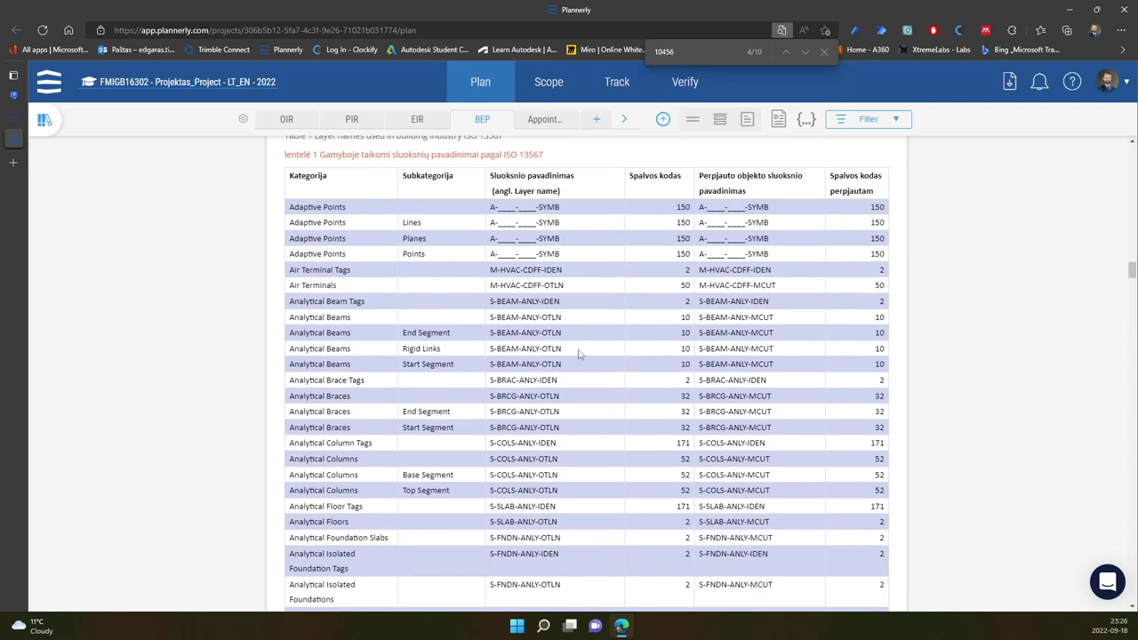
mouse_move(608, 285)
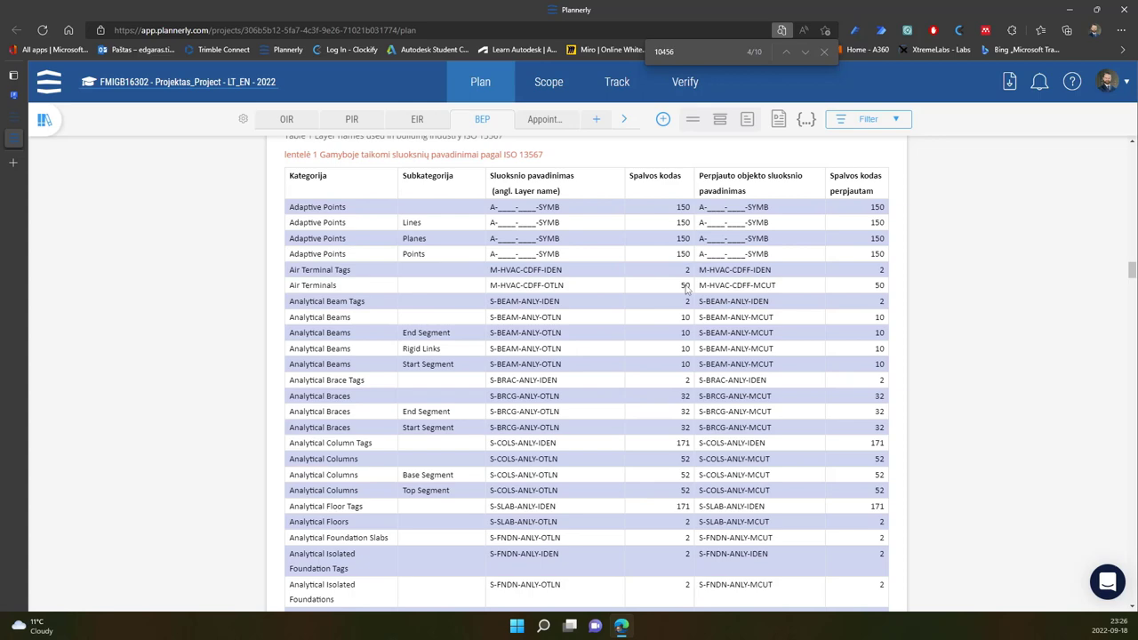
scroll("down", 3)
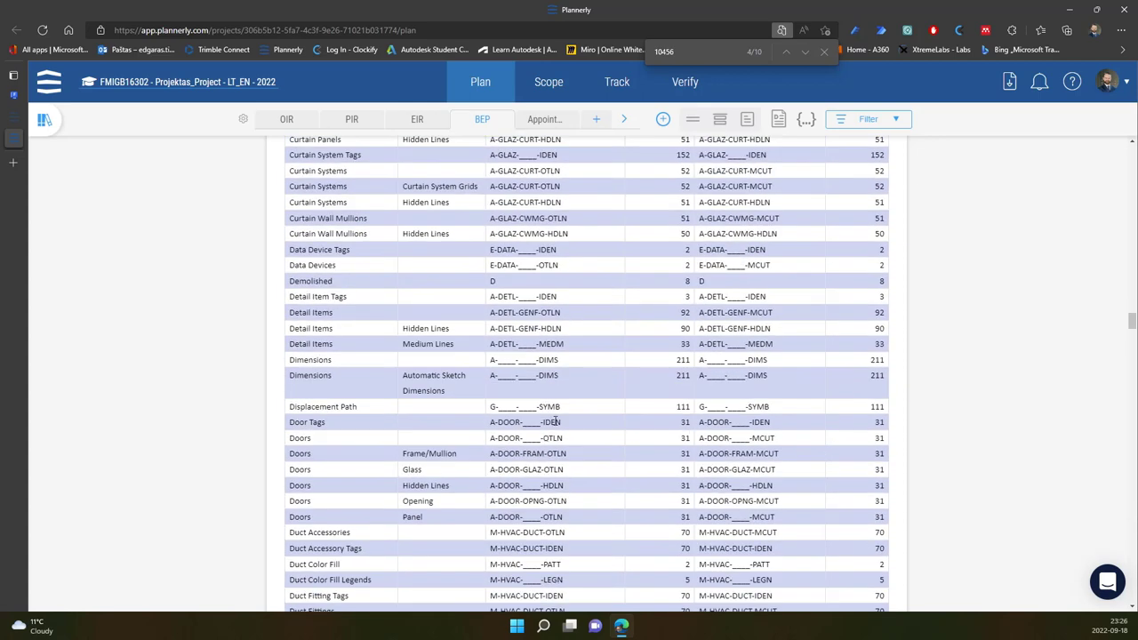
left_click(454, 406)
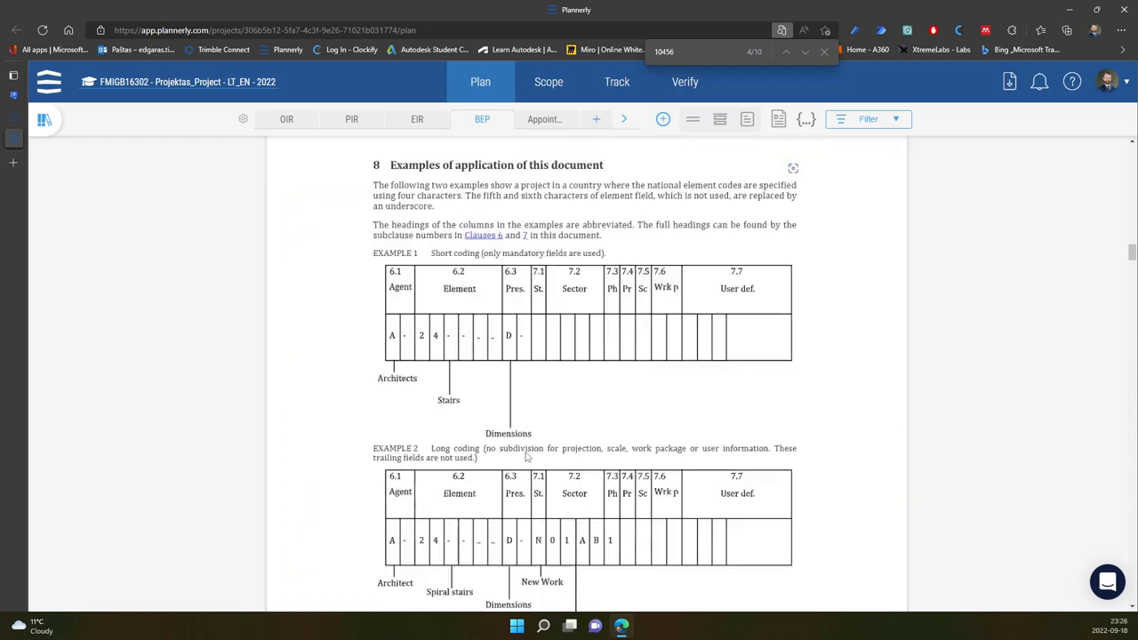
scroll("down", 3)
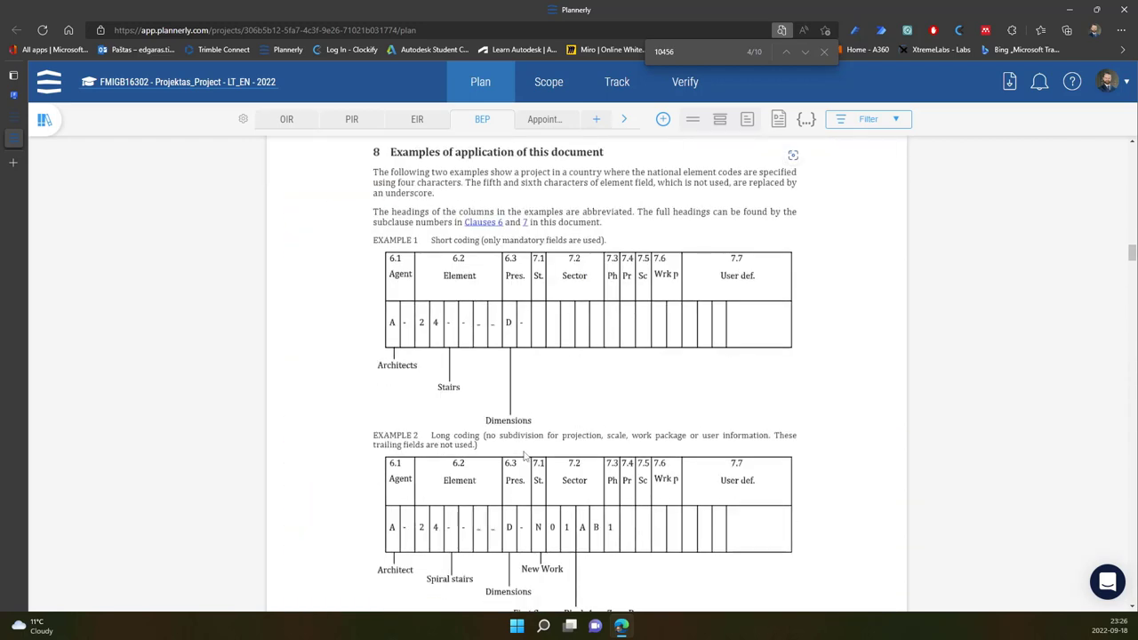
mouse_move(489, 384)
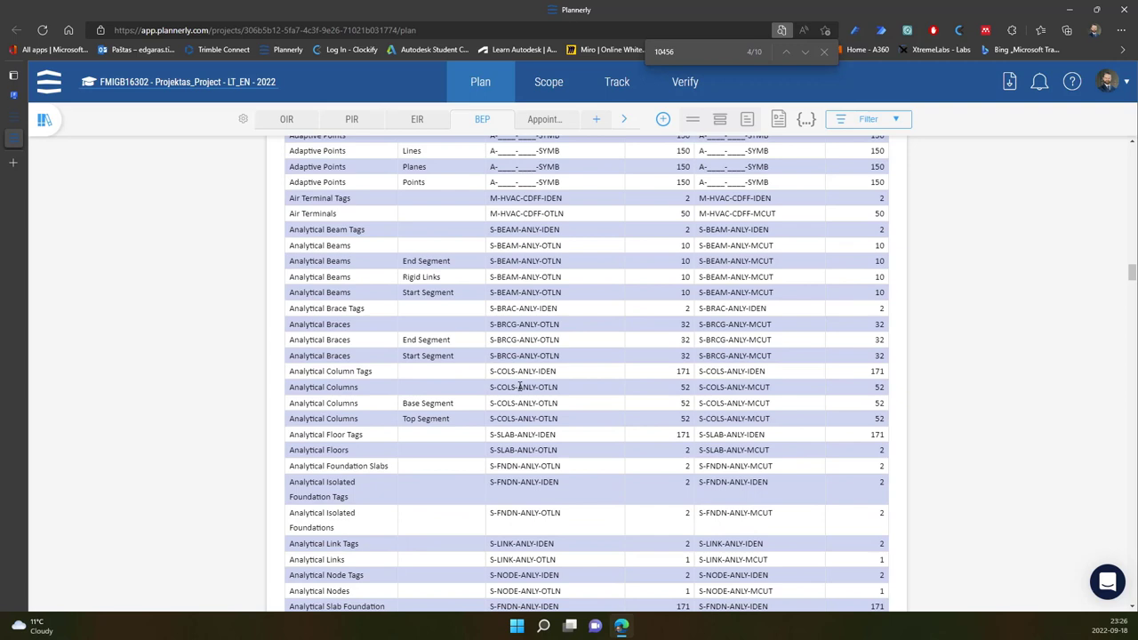
mouse_move(540, 386)
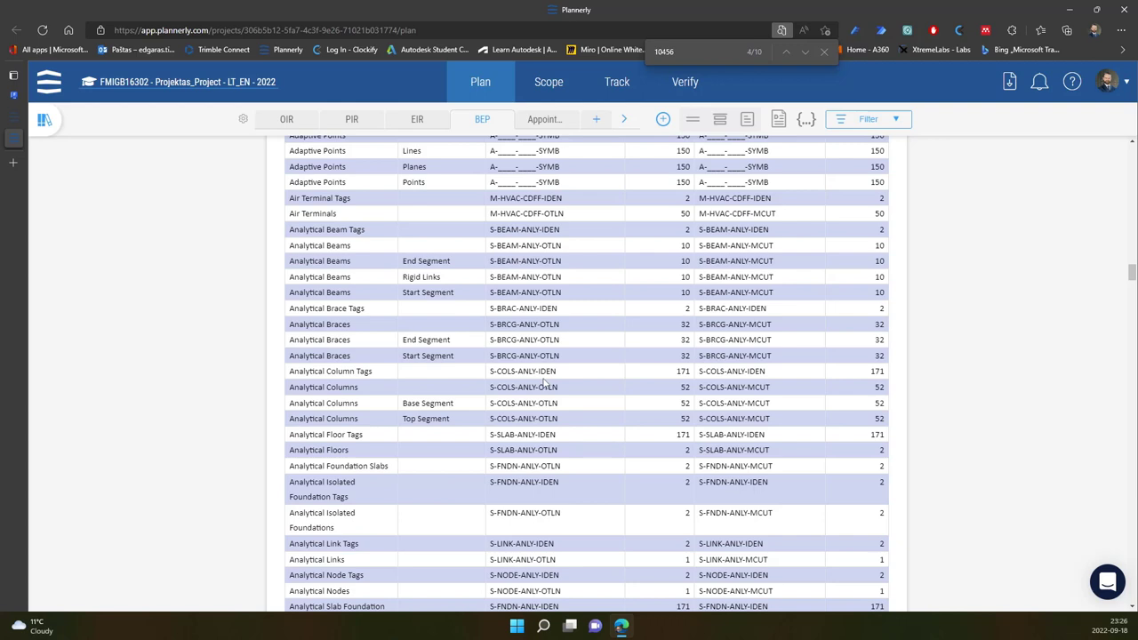
mouse_move(532, 390)
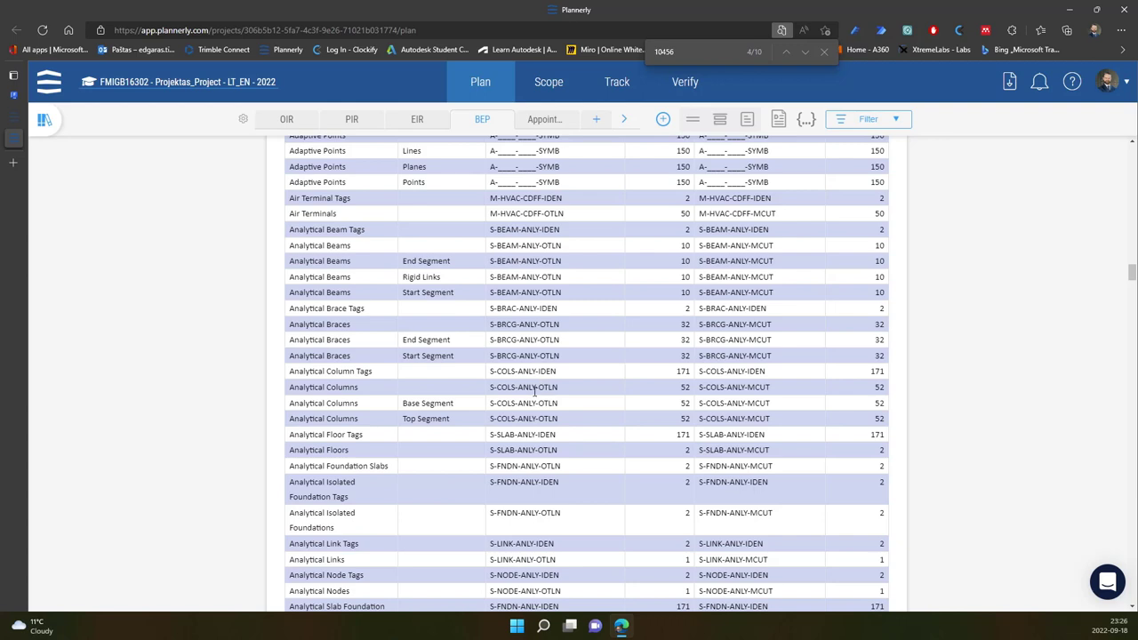
mouse_move(526, 402)
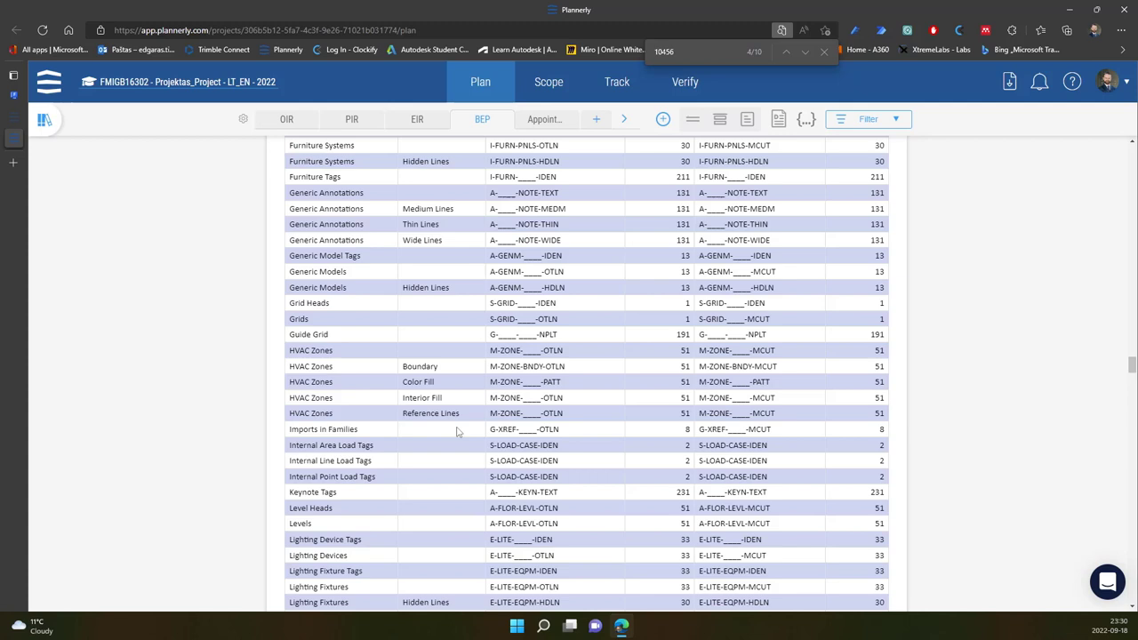
mouse_move(451, 431)
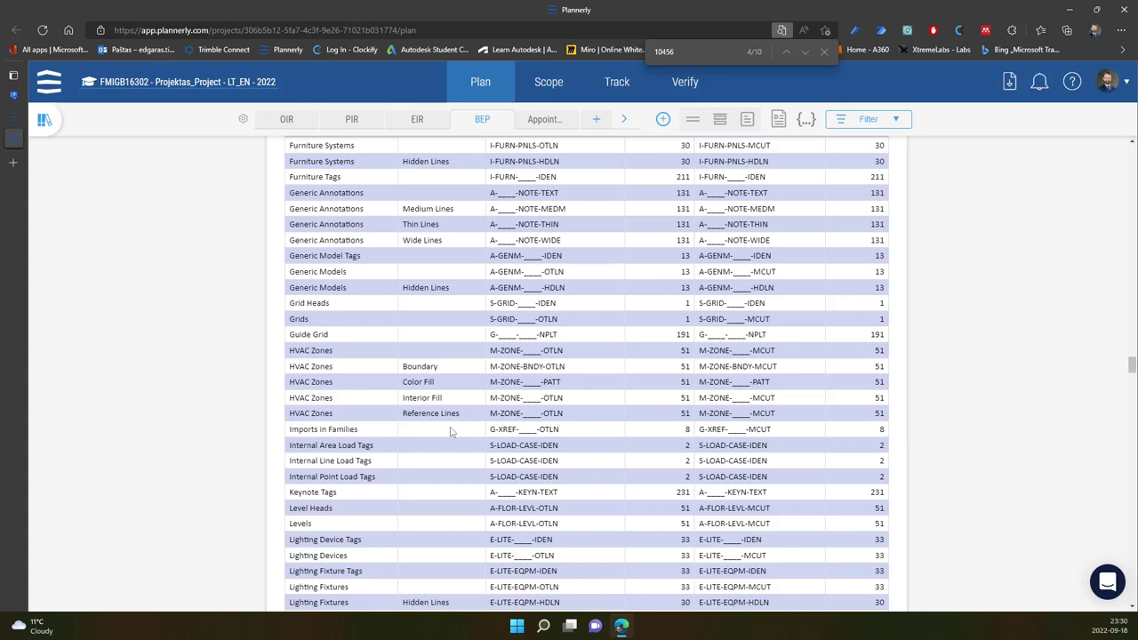
mouse_move(369, 286)
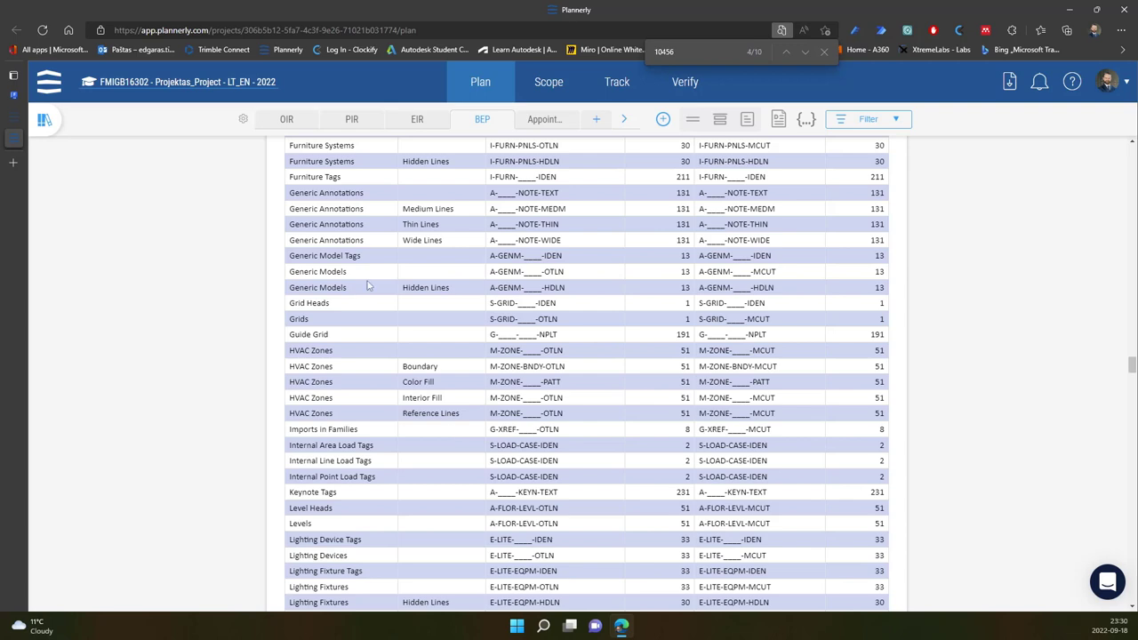
Step: Select the Generic Models layer name A-GENM-____-OTLN and open its context menu
double_click(304, 271)
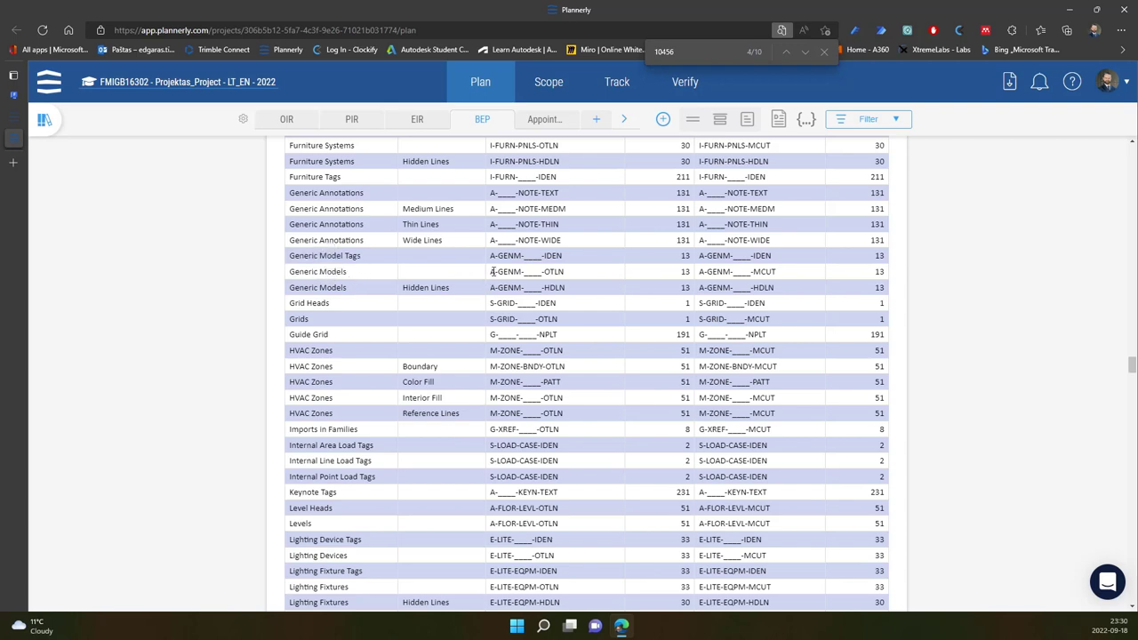
right_click(524, 271)
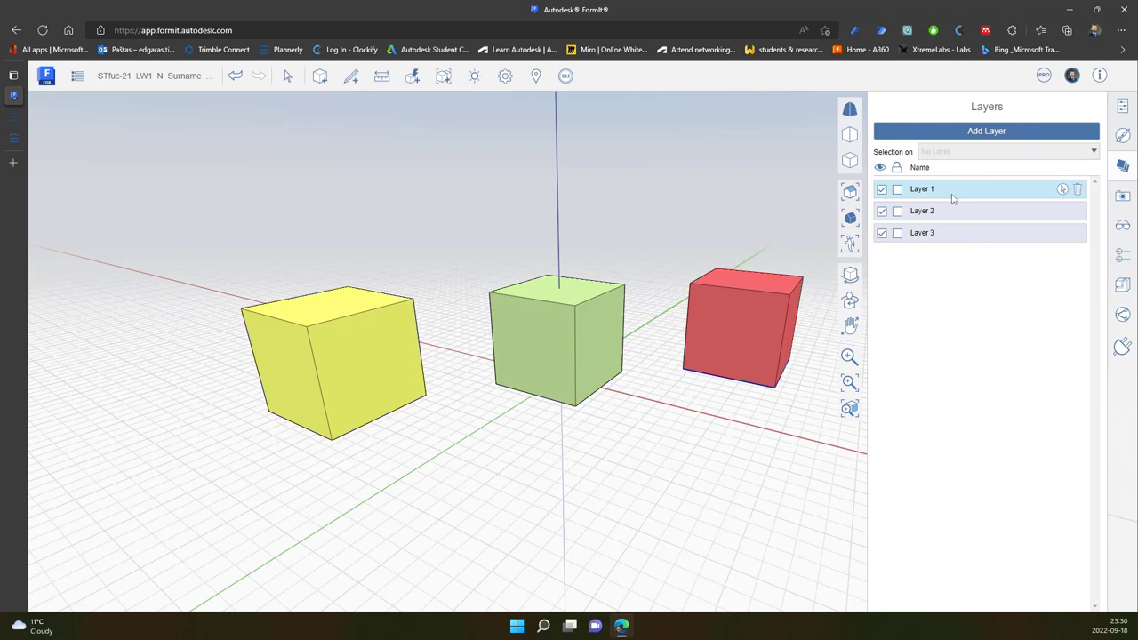
Step: Enter A-GENM-____-OTLN as the first layer's name, dismiss the duplicate-name warning, and re-edit it
double_click(922, 188)
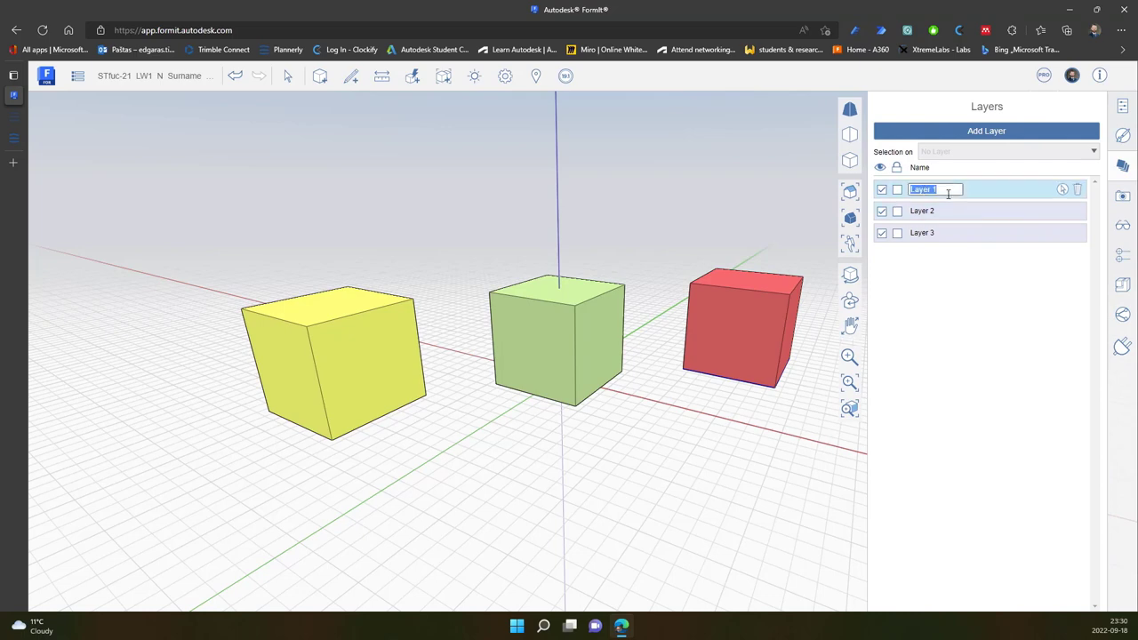
type("A-GENM-____-OTLN")
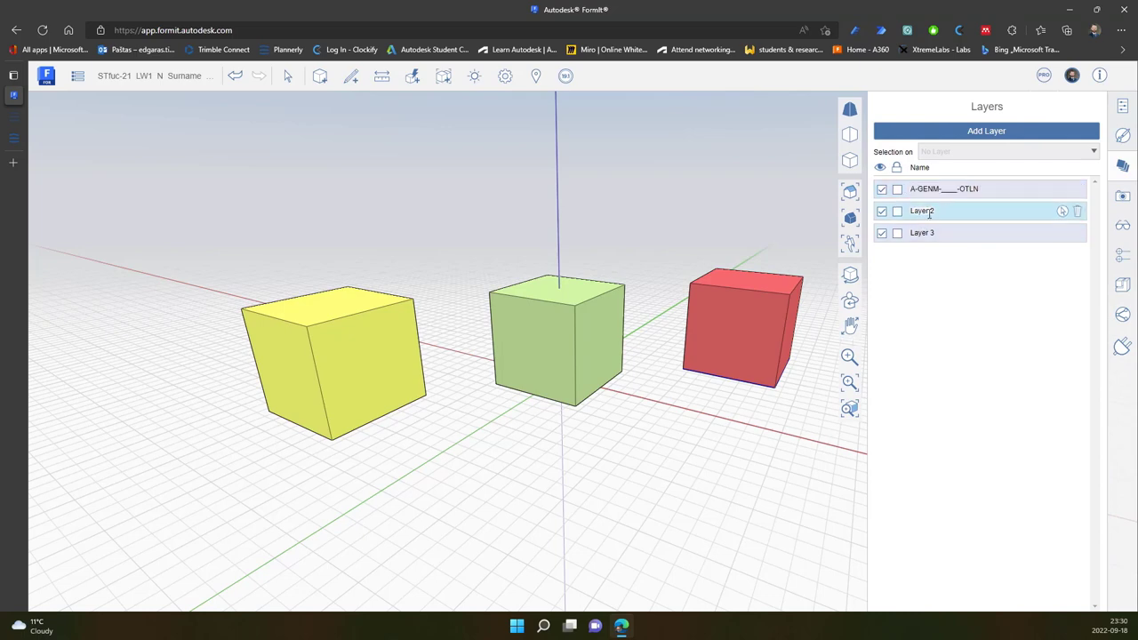
double_click(922, 211)
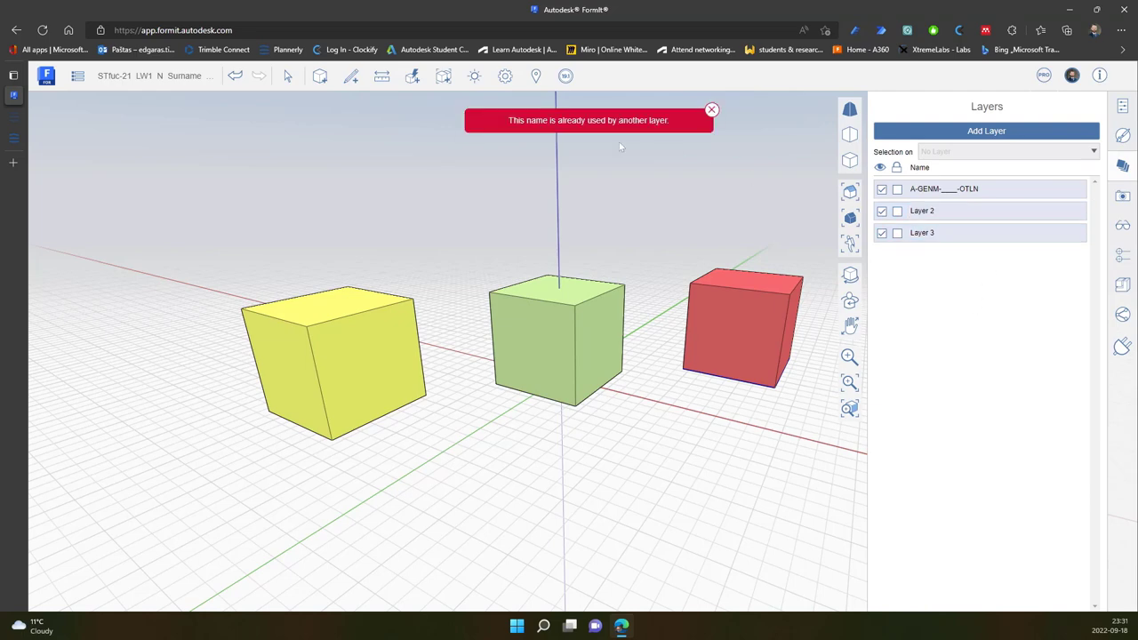
mouse_move(711, 114)
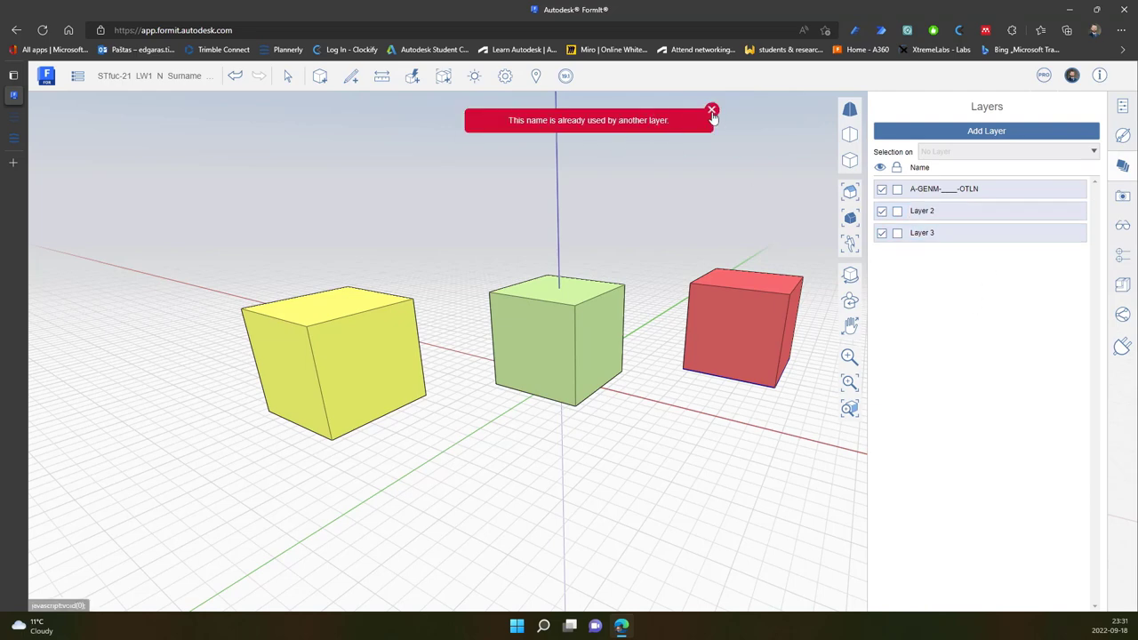
left_click(711, 109)
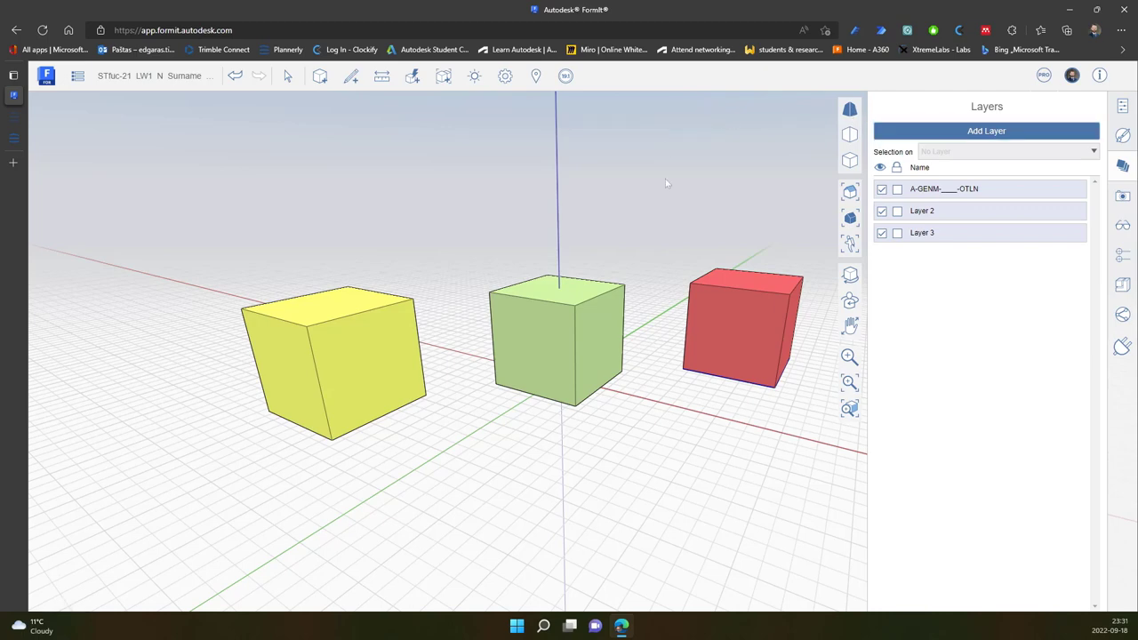
mouse_move(955, 188)
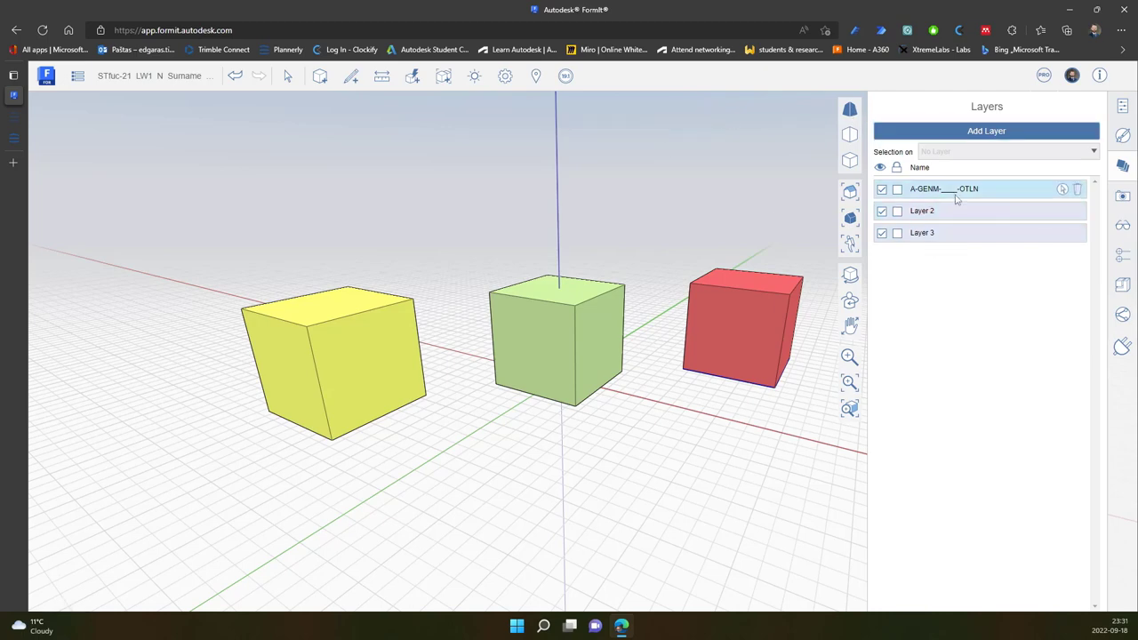
double_click(942, 188)
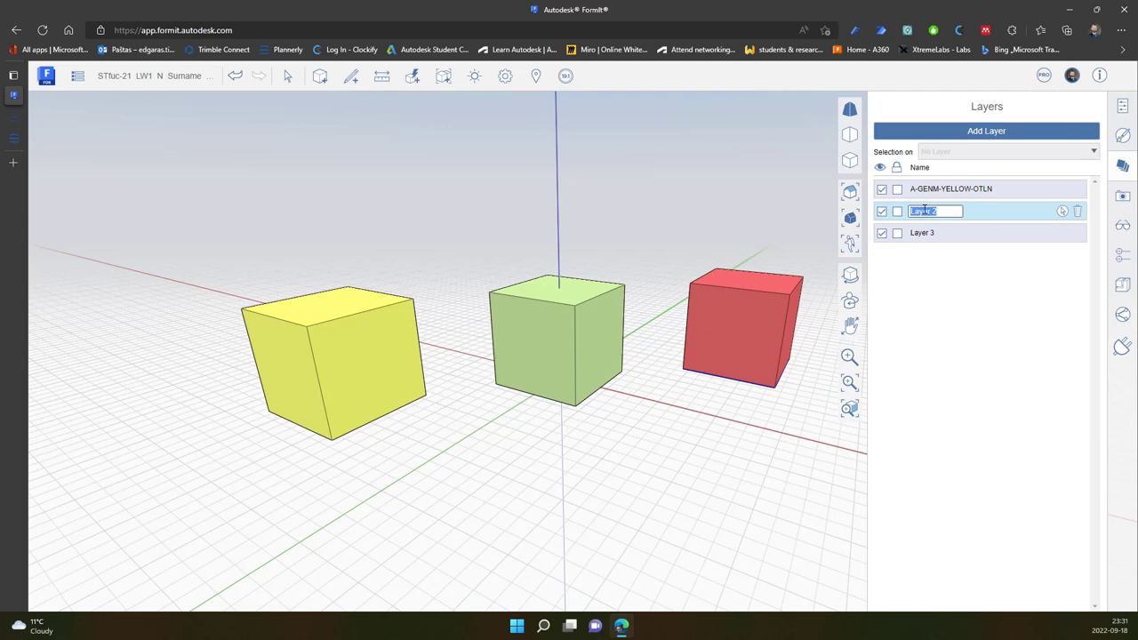
Step: Finish the layer names A-GENM-YELLOW-OTLN, A-GENM-GREEN-OTLN and A-GENM-RED-OTLN
type("YELLOW-OTLN")
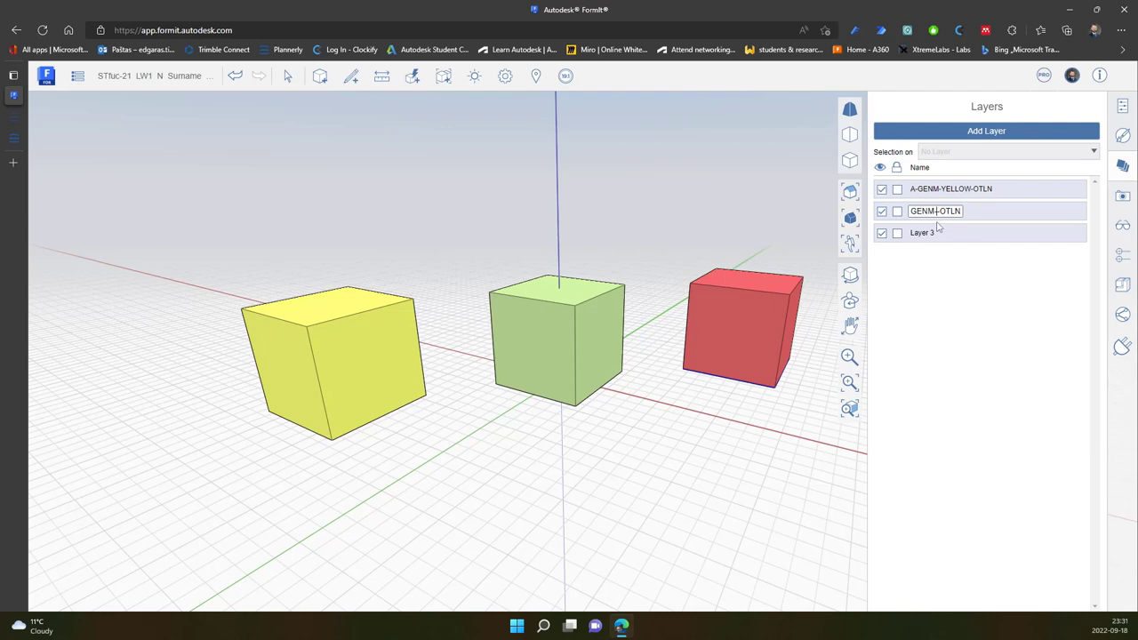
type("ENM-GREEN-")
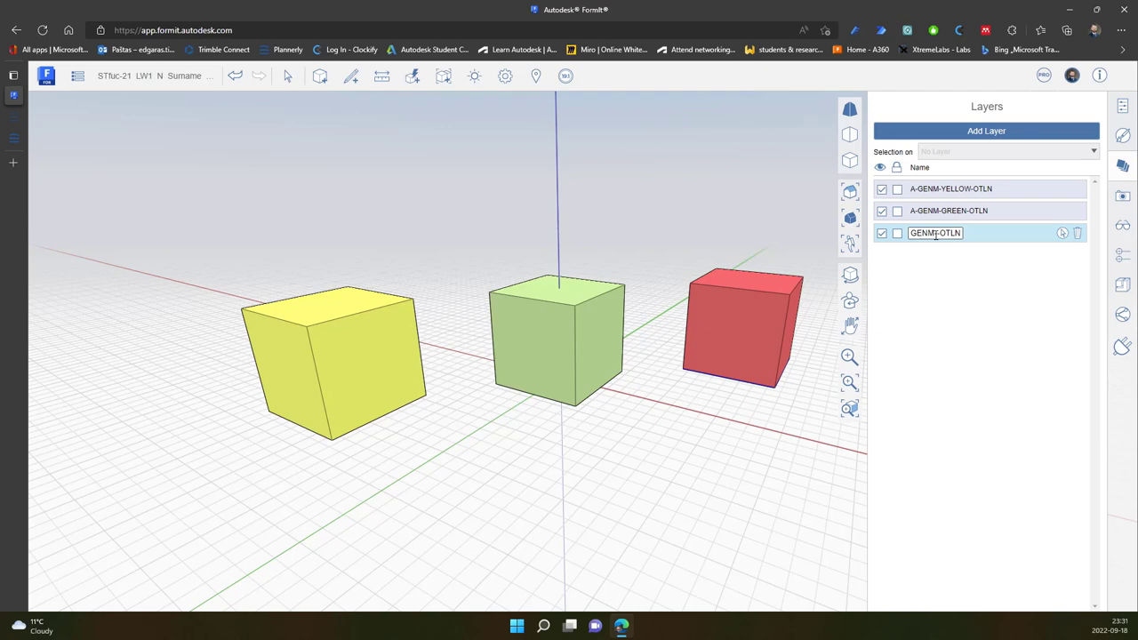
type("A-GENM-RED-OTLN")
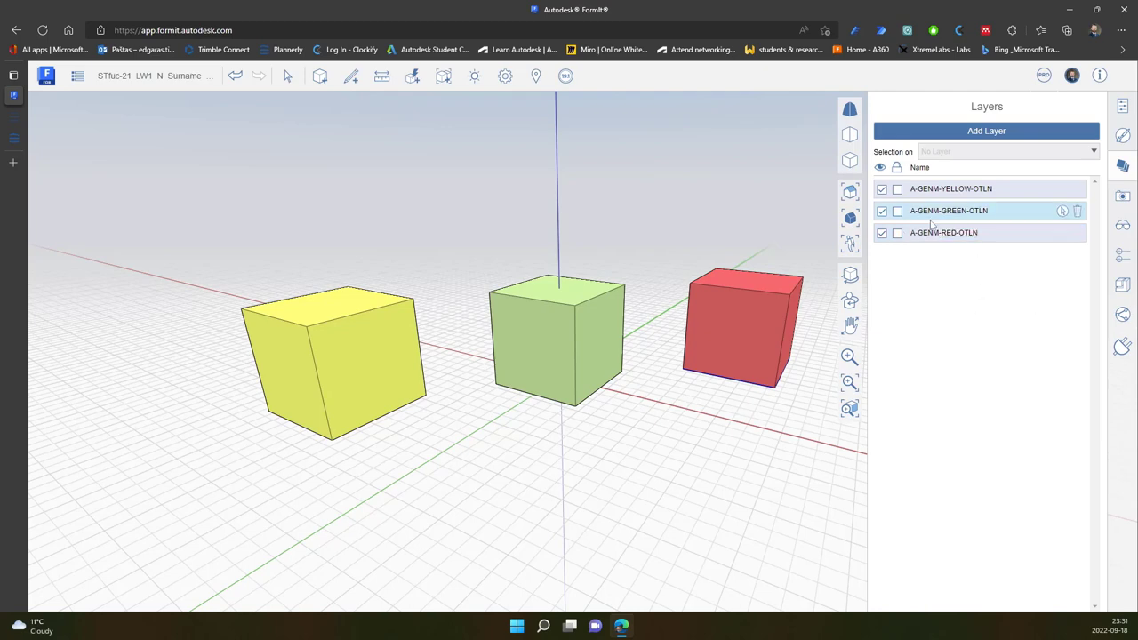
mouse_move(917, 260)
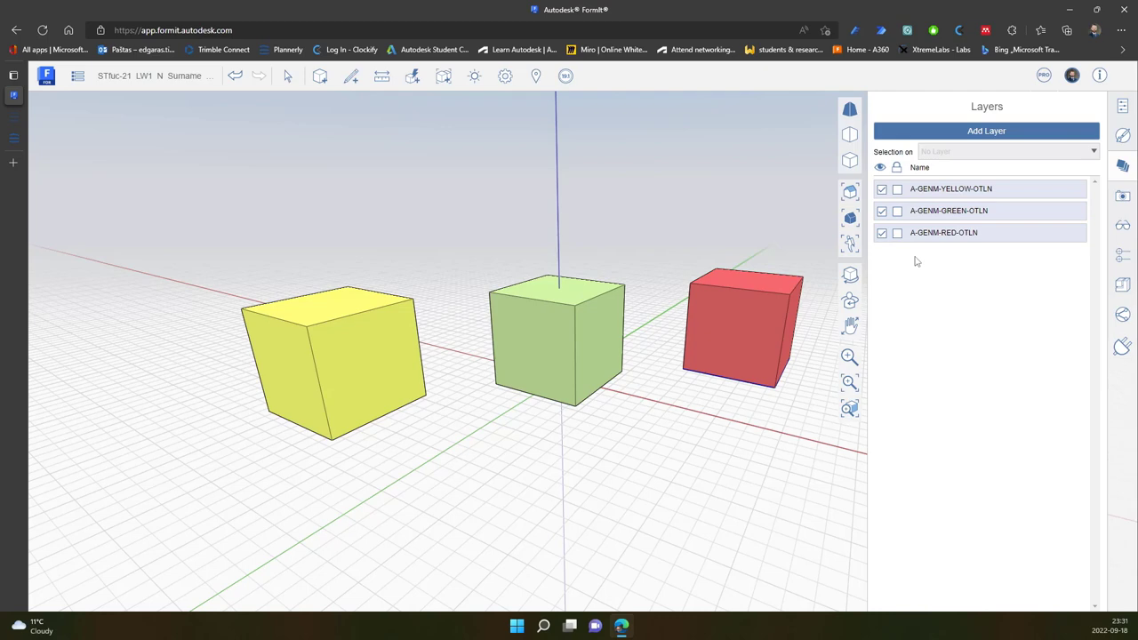
mouse_move(951, 258)
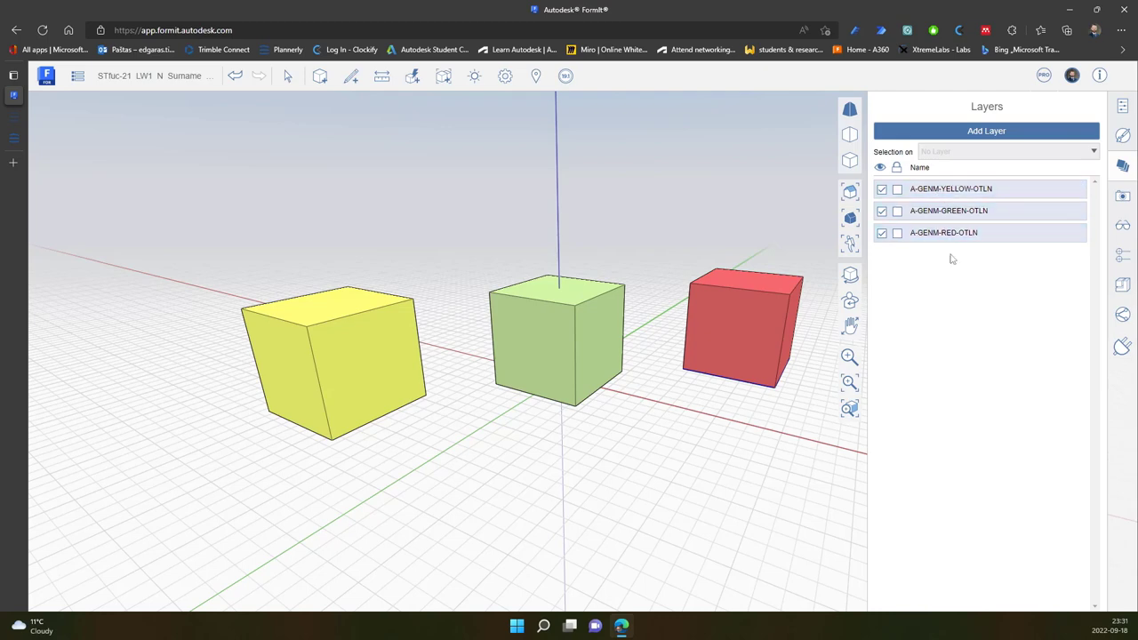
mouse_move(56, 142)
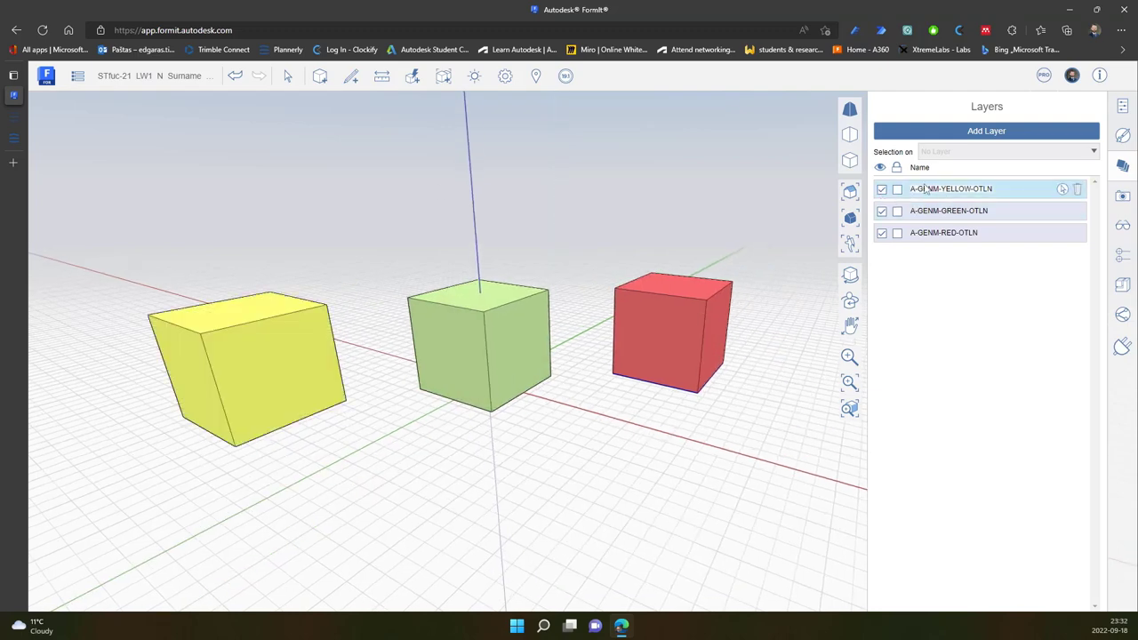
Step: Untick visibility on A-GENM-GREEN-OTLN, hiding the green cube
left_click(882, 210)
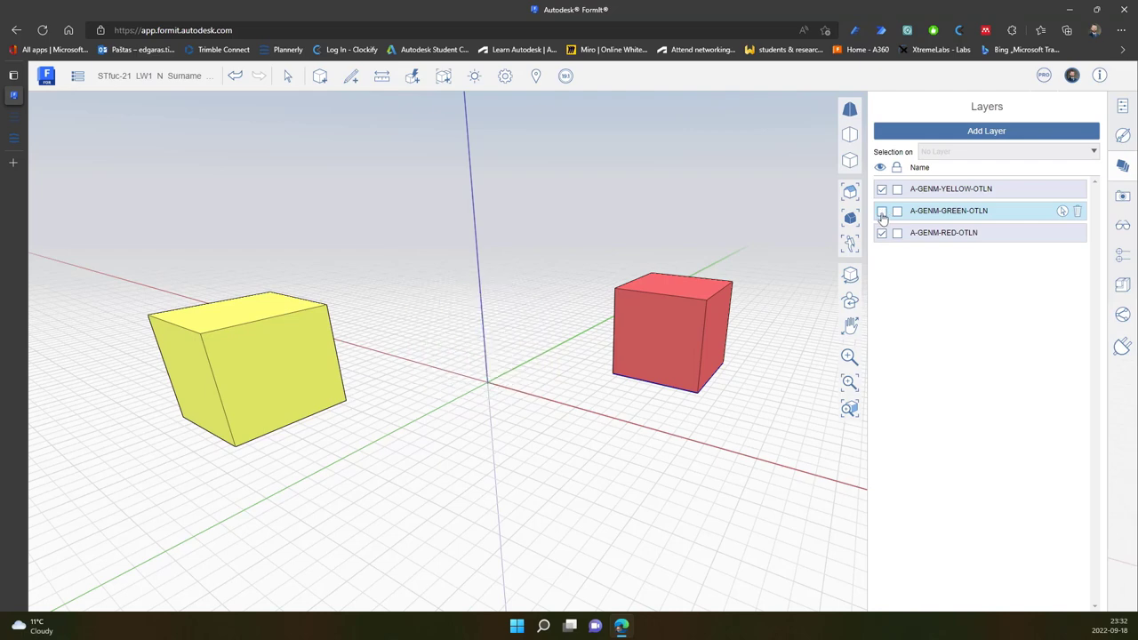
left_click(881, 211)
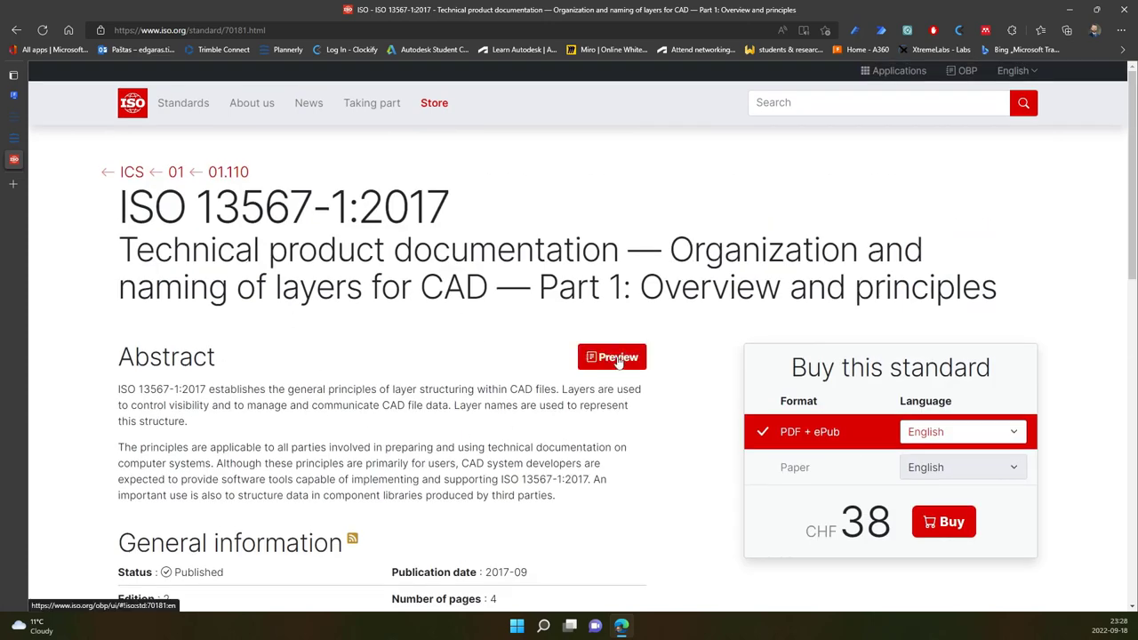
Step: Preview ISO 13567-1:2017 and jump to its Foreword
left_click(611, 357)
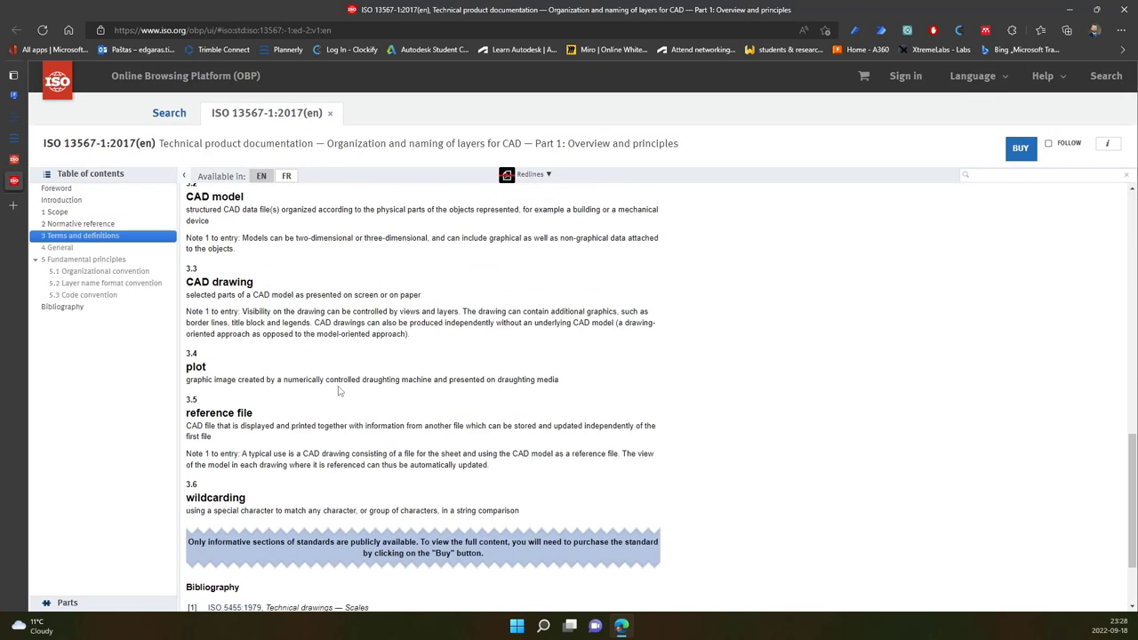
left_click(56, 187)
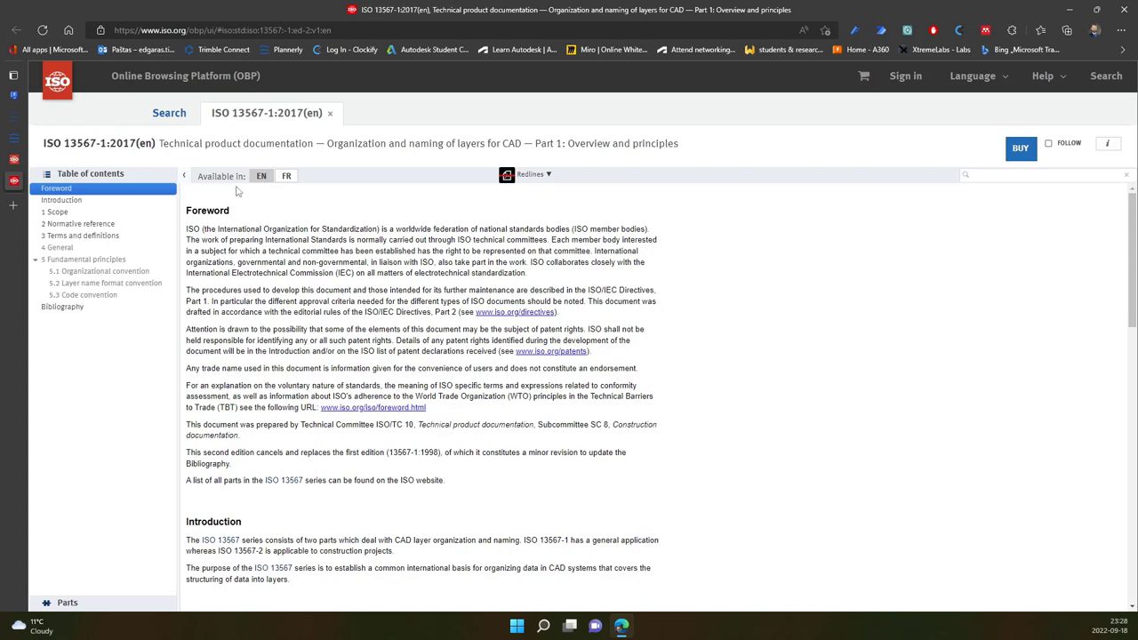
mouse_move(220, 194)
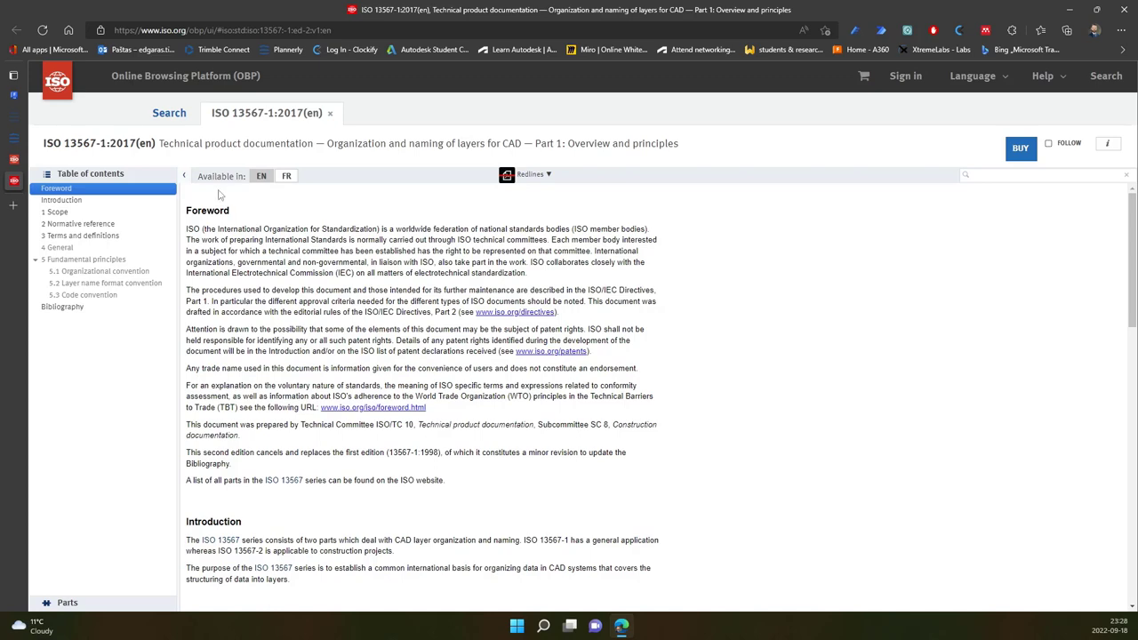
mouse_move(45, 173)
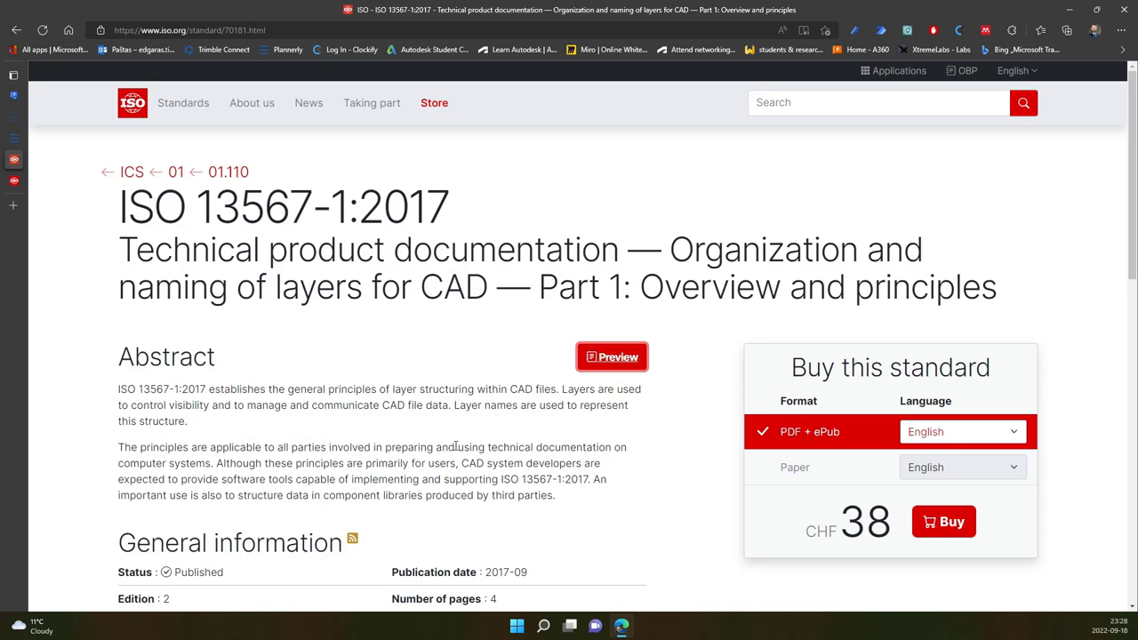
Step: Scroll the ISO 13567-1:2017 page to its general information: published 2017-09, edition 2, four pages
scroll("down", 3)
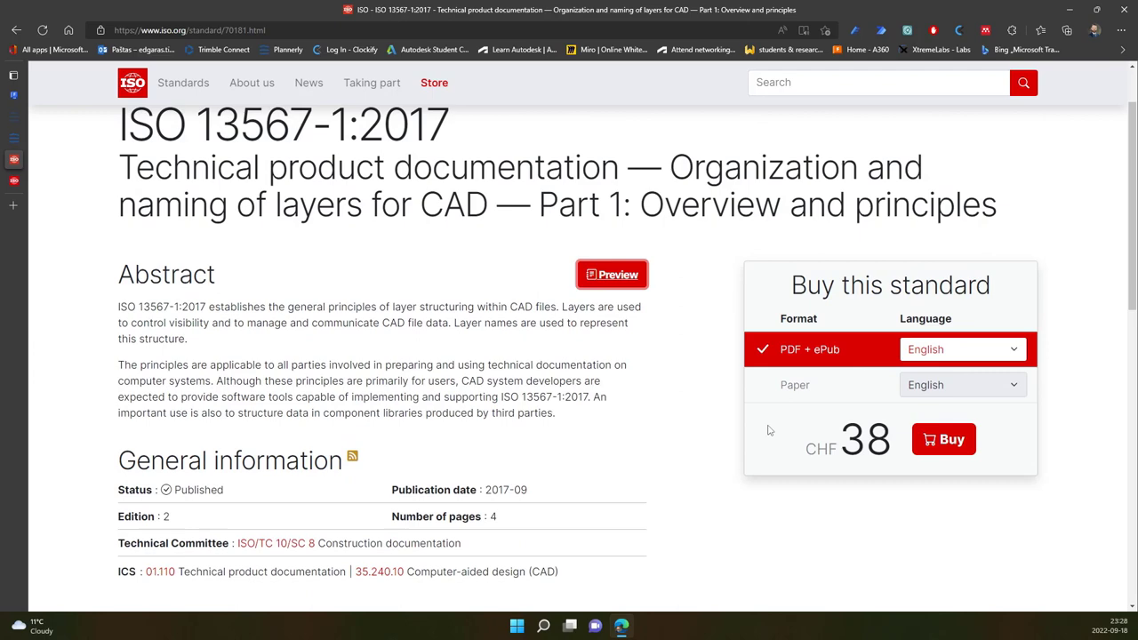
scroll("down", 3)
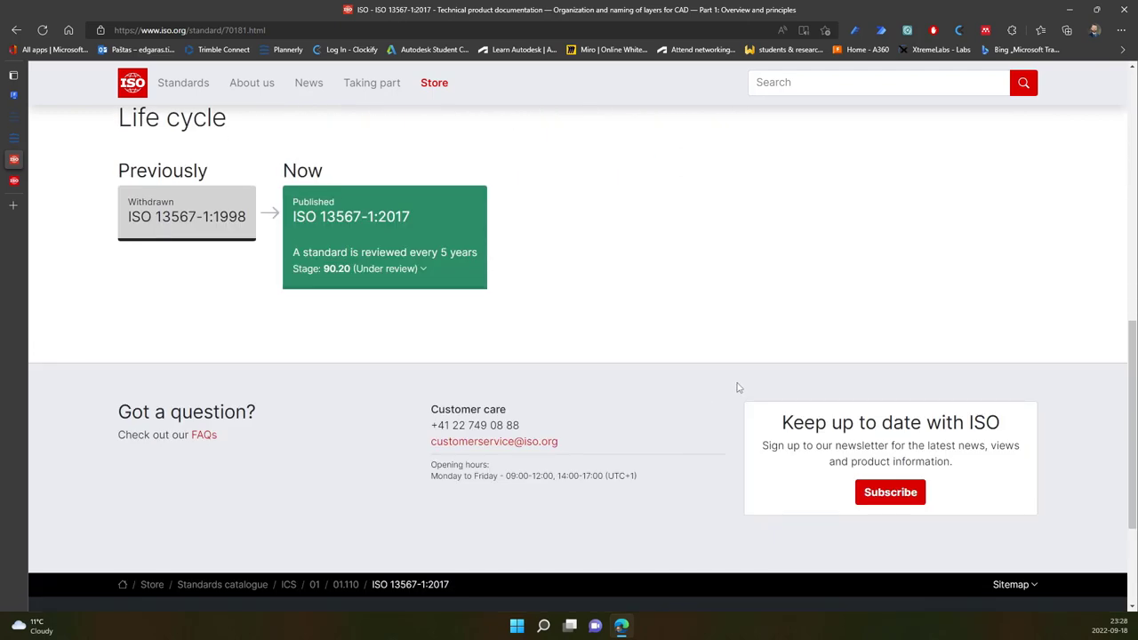
scroll("down", 3)
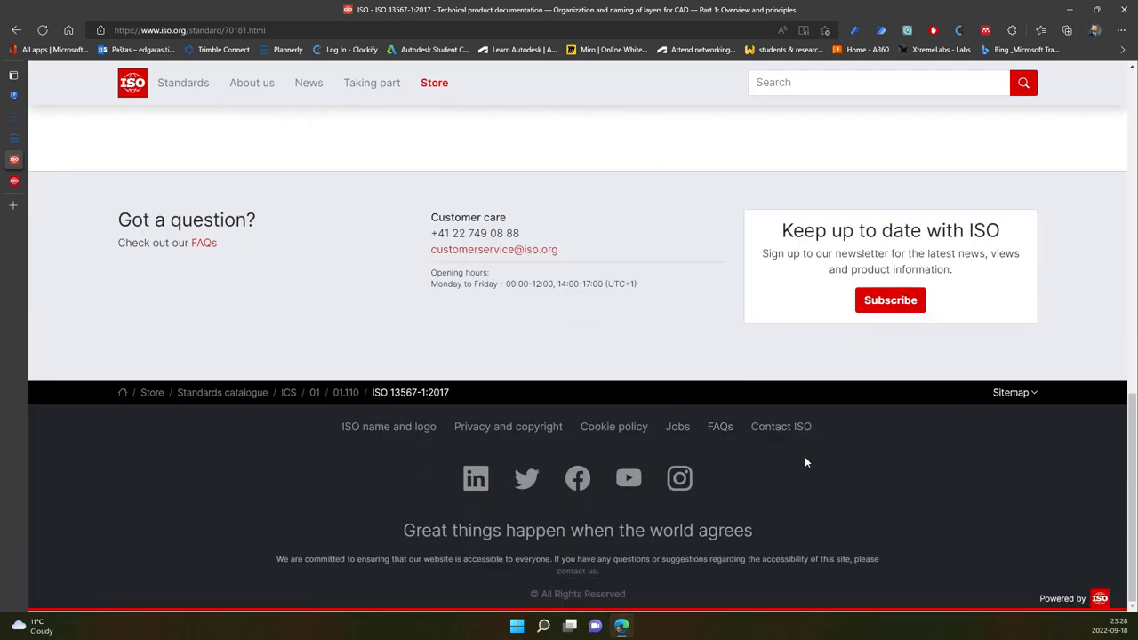
mouse_move(1033, 398)
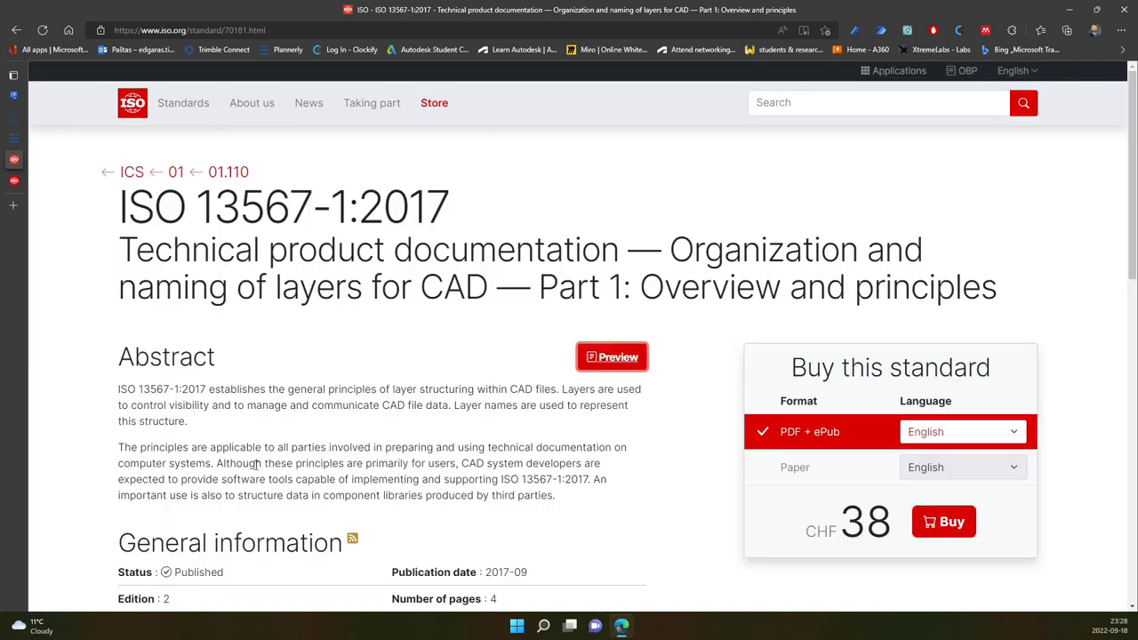
mouse_move(249, 464)
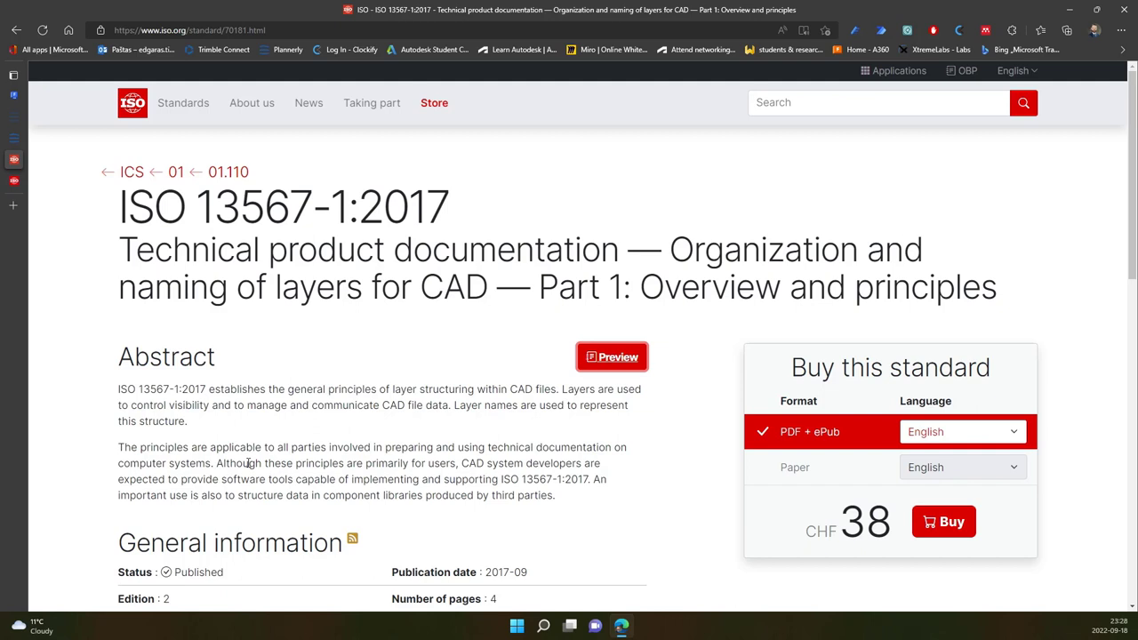
mouse_move(549, 463)
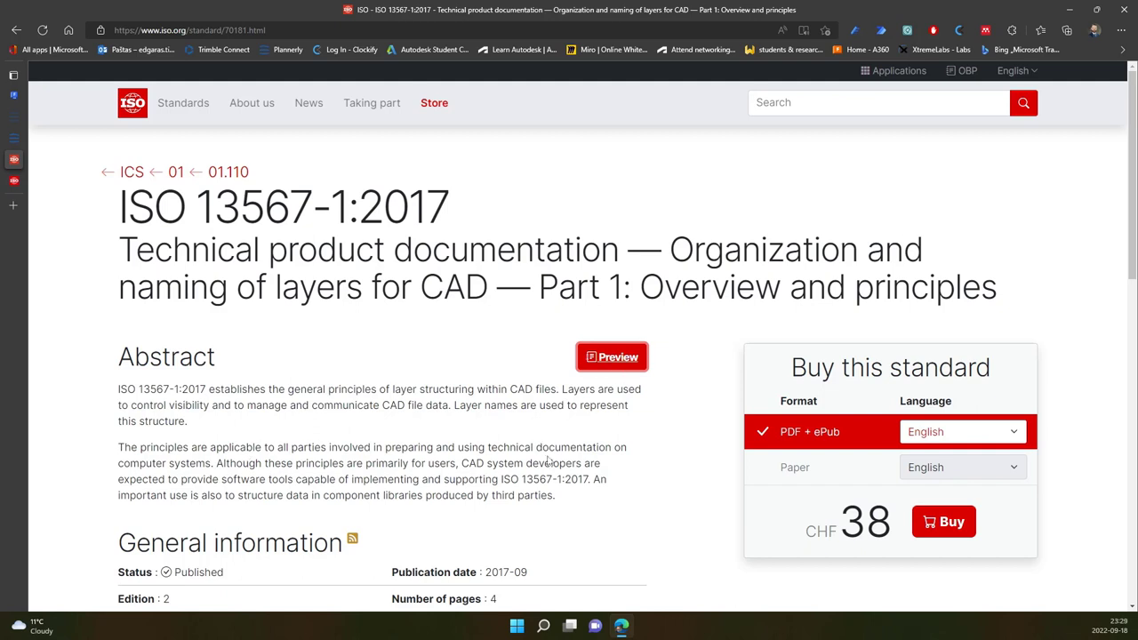
mouse_move(860, 493)
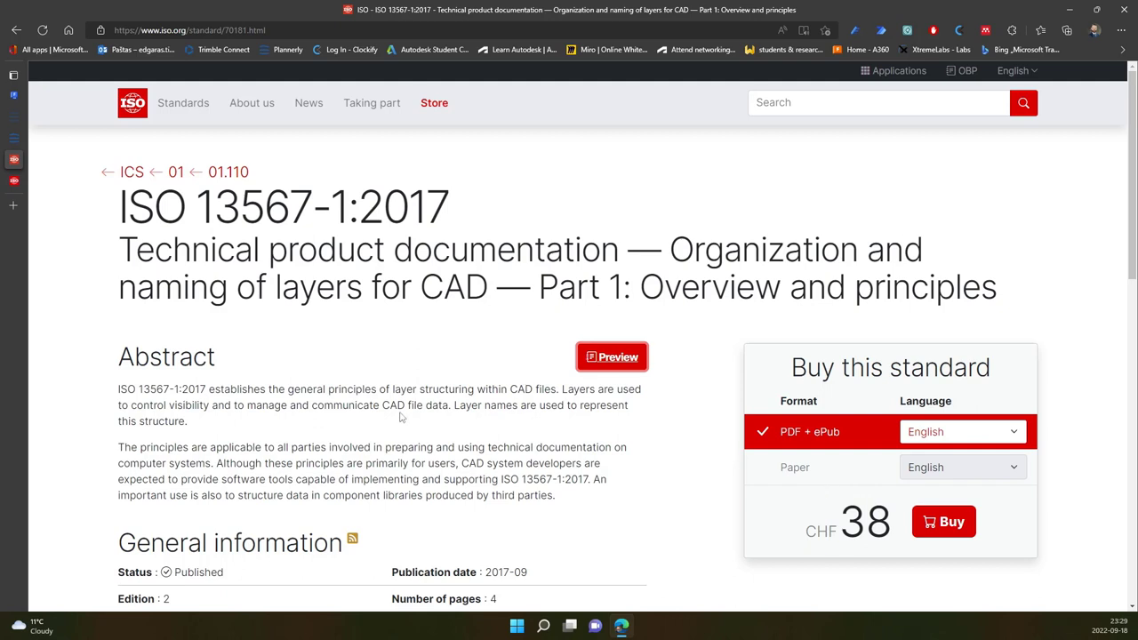
mouse_move(421, 405)
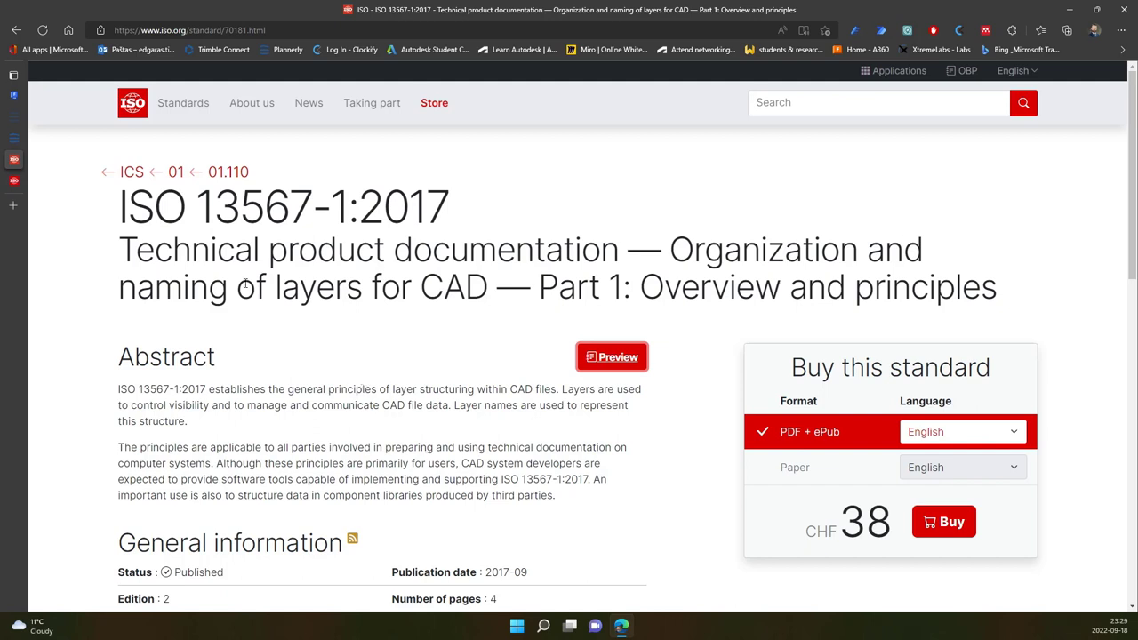
mouse_move(230, 335)
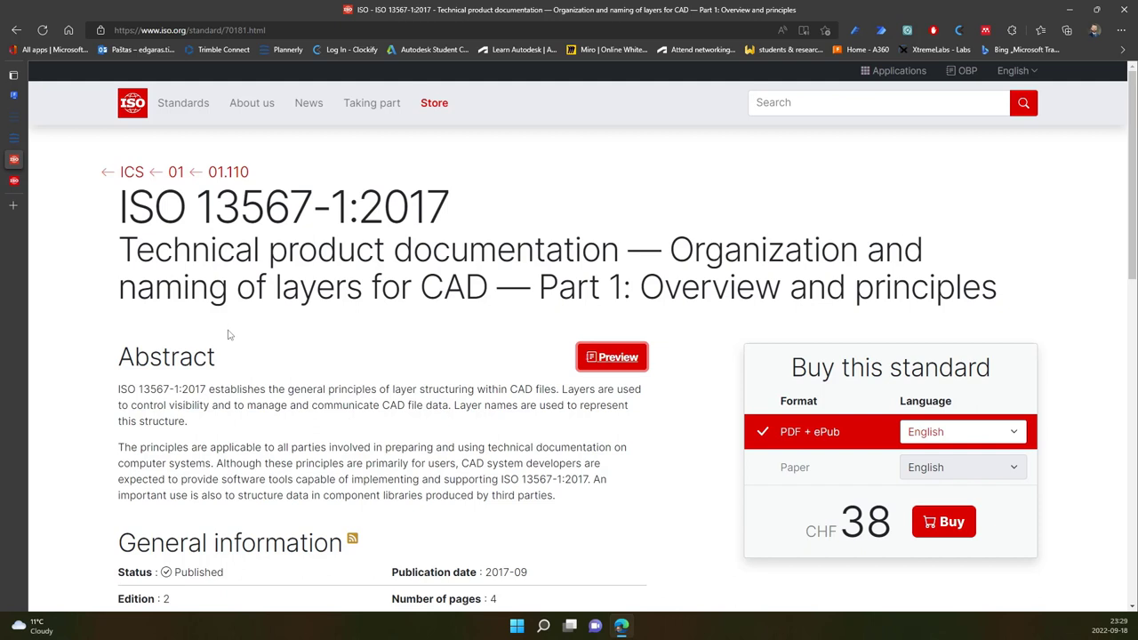
mouse_move(584, 324)
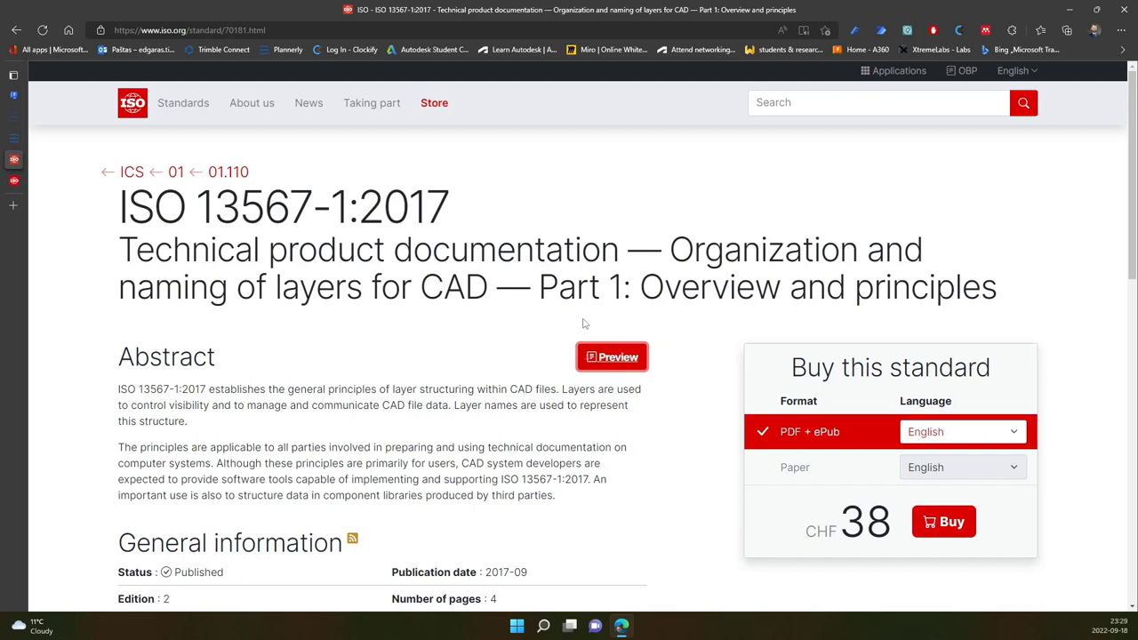
mouse_move(386, 361)
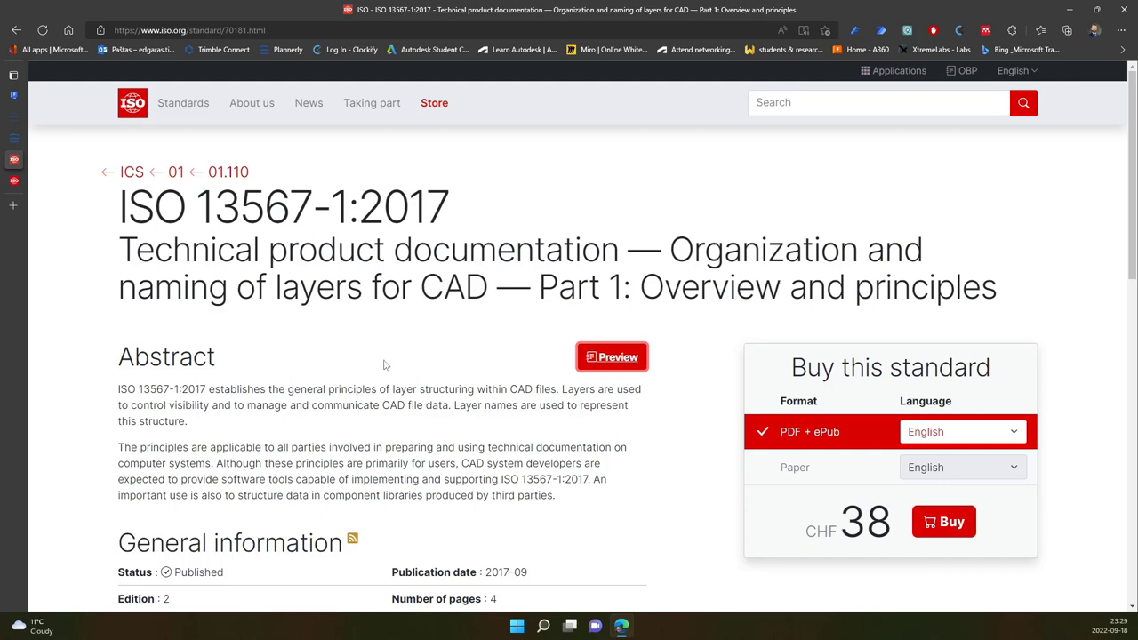
mouse_move(401, 385)
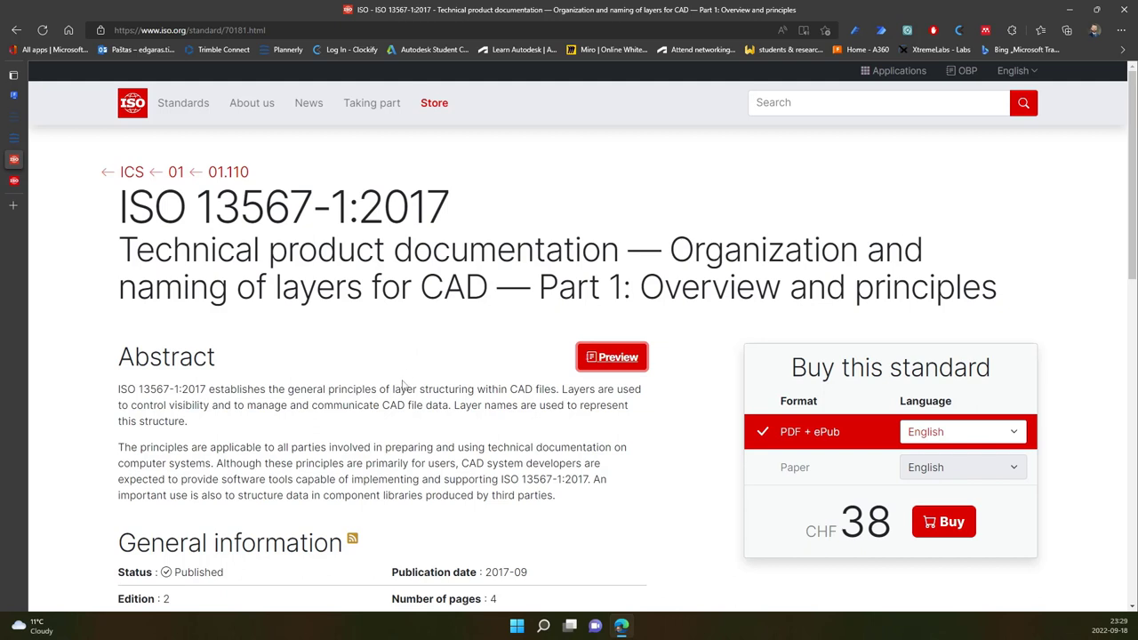
mouse_move(427, 391)
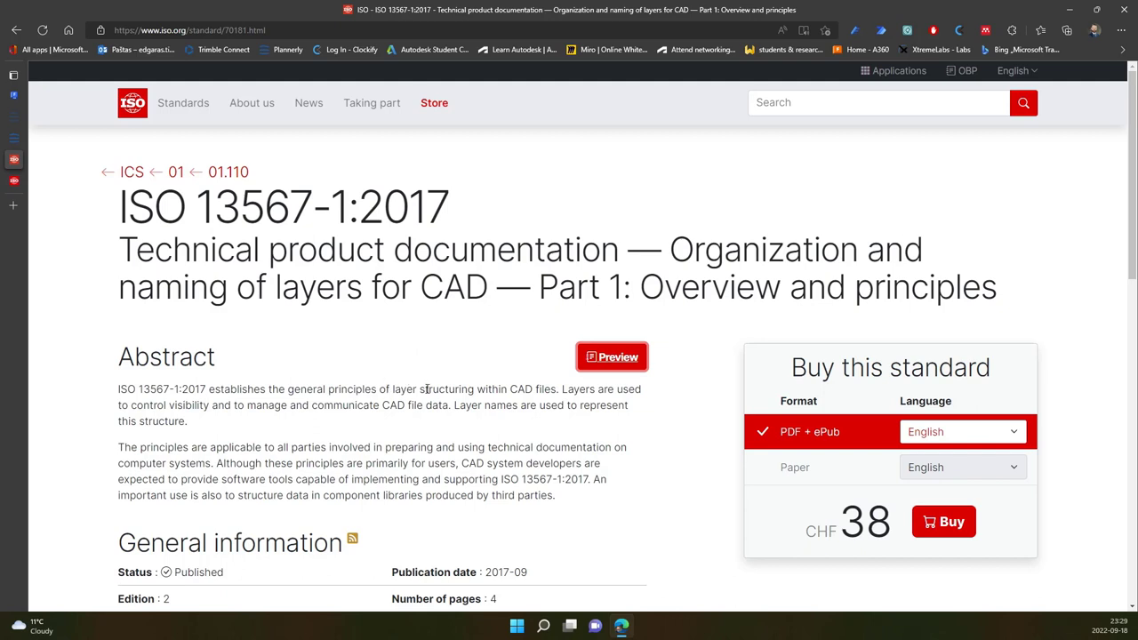
mouse_move(486, 385)
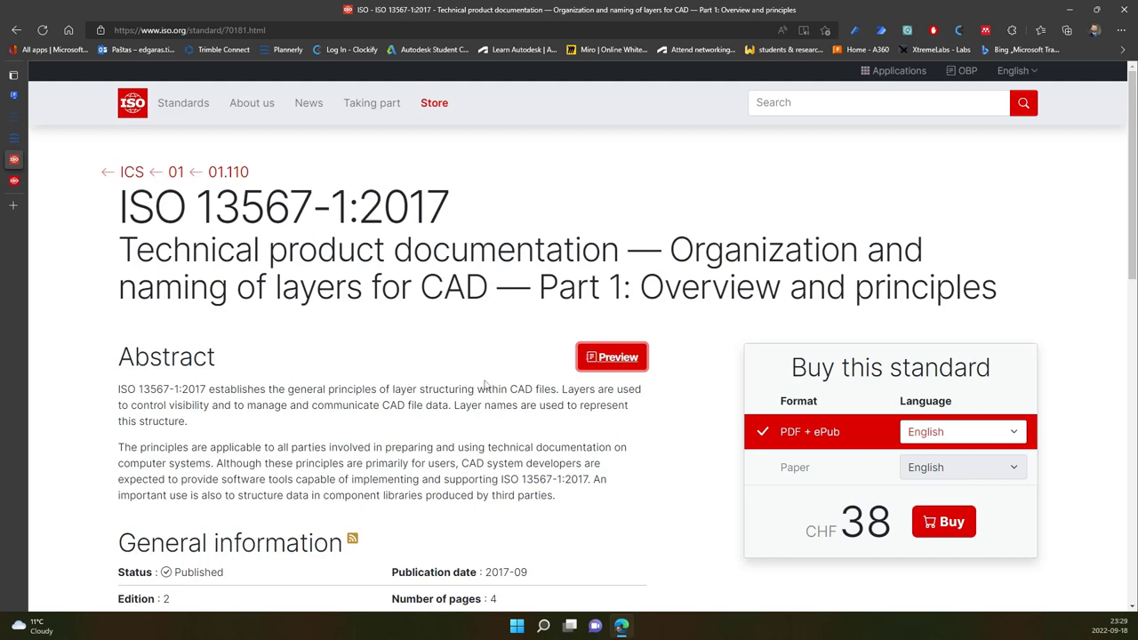
scroll("down", 3)
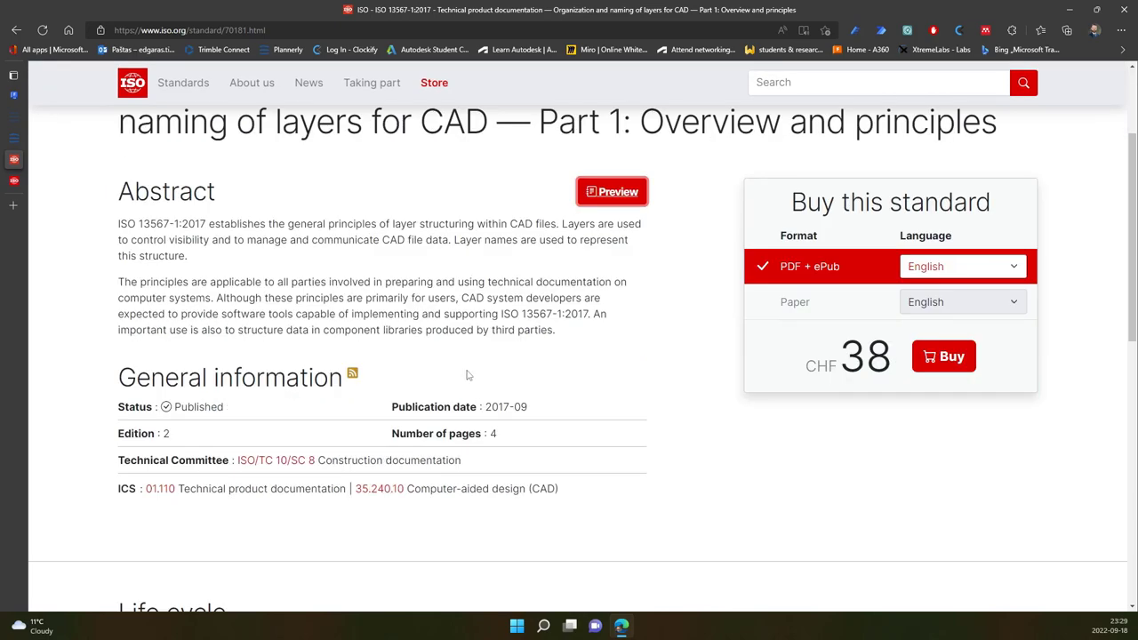